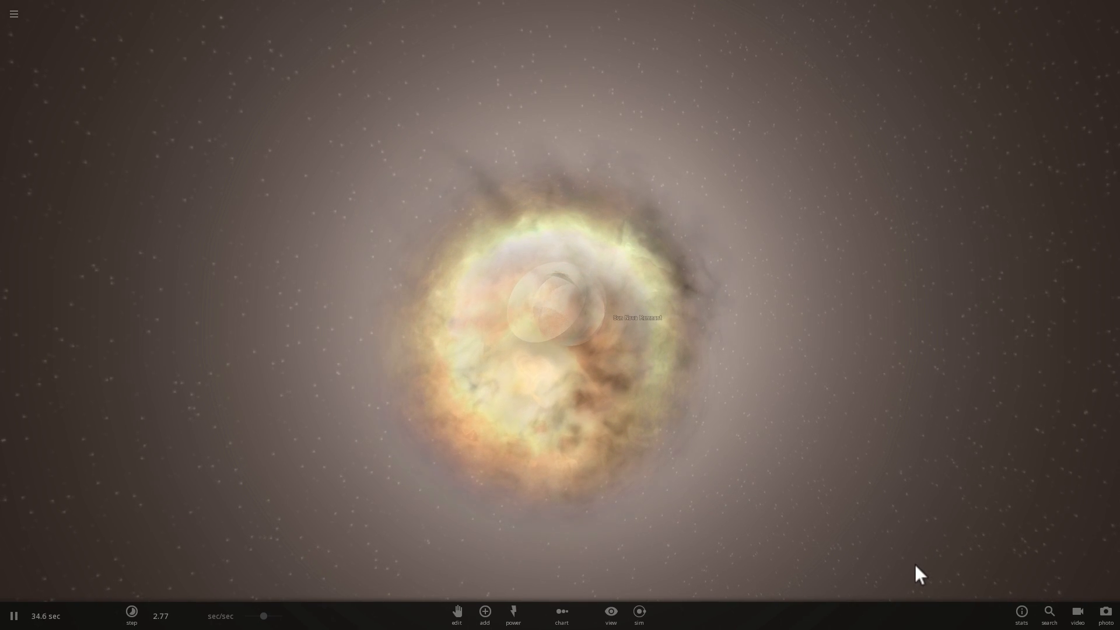
Increase the simulation rate so the supernova cloud expands past four and a half minutes
left_click(132, 615)
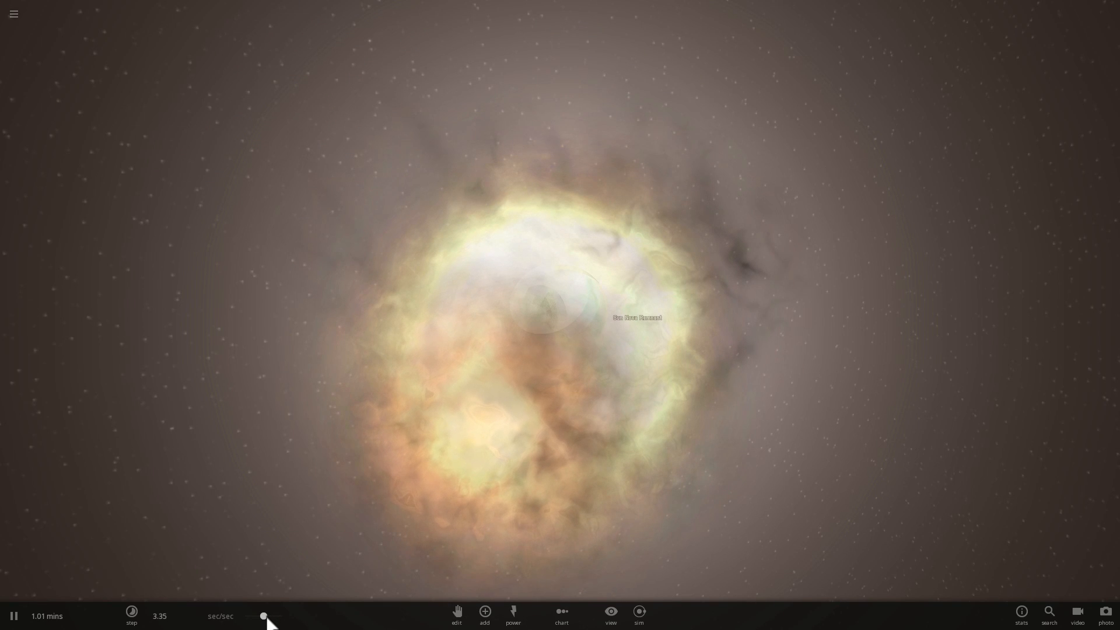
left_click(132, 615)
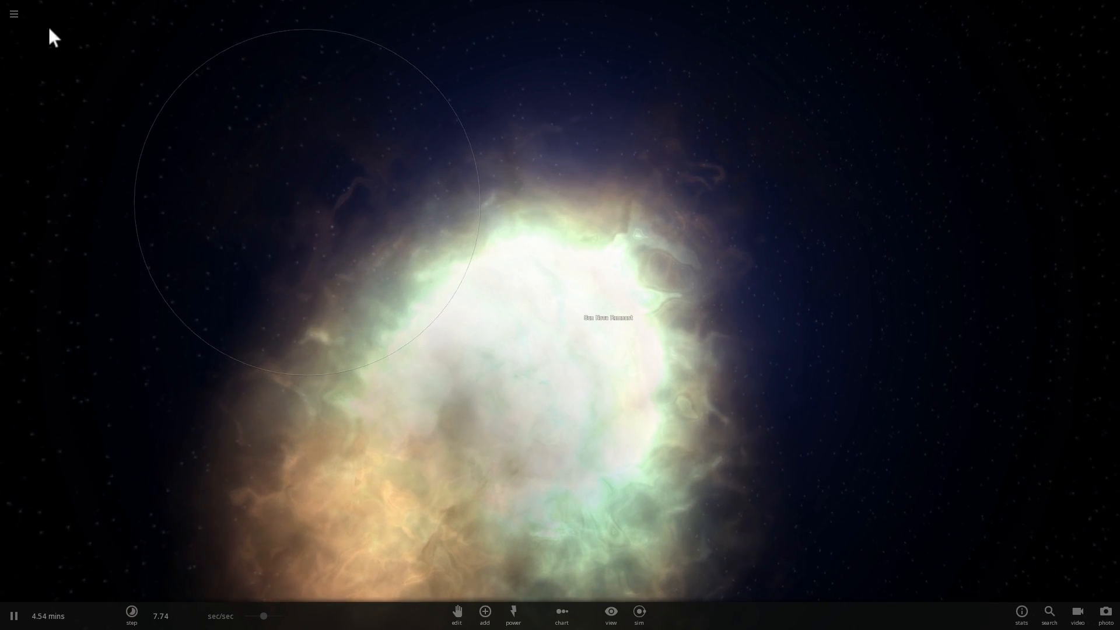
Leave the scenario browser for empty space and place an orbiting Methuselah Star from the Add catalog
left_click(13, 14)
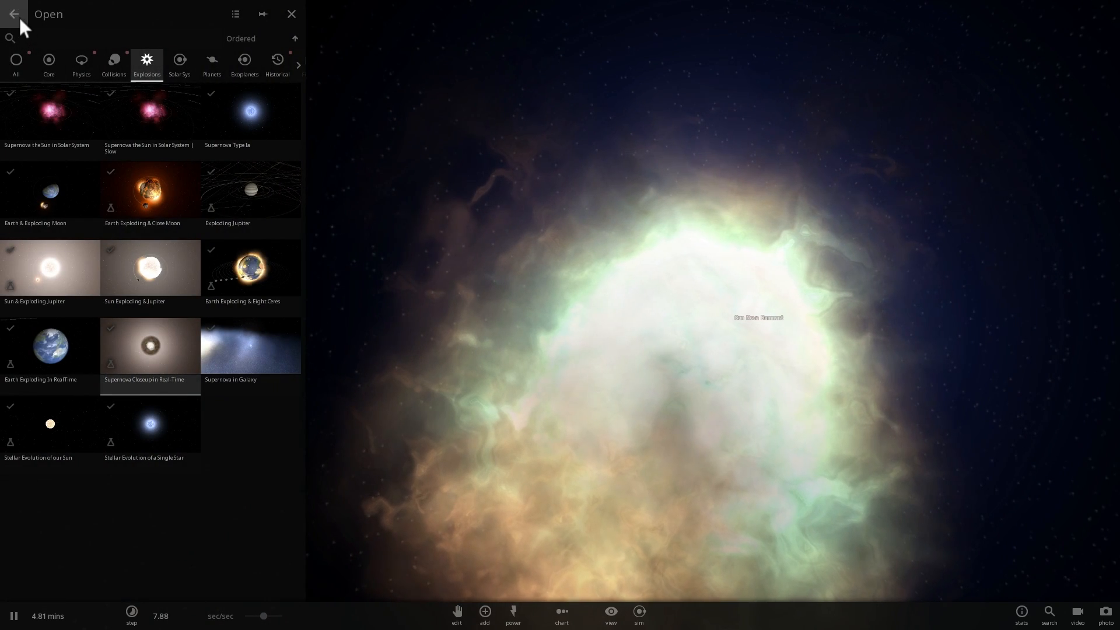
left_click(291, 14)
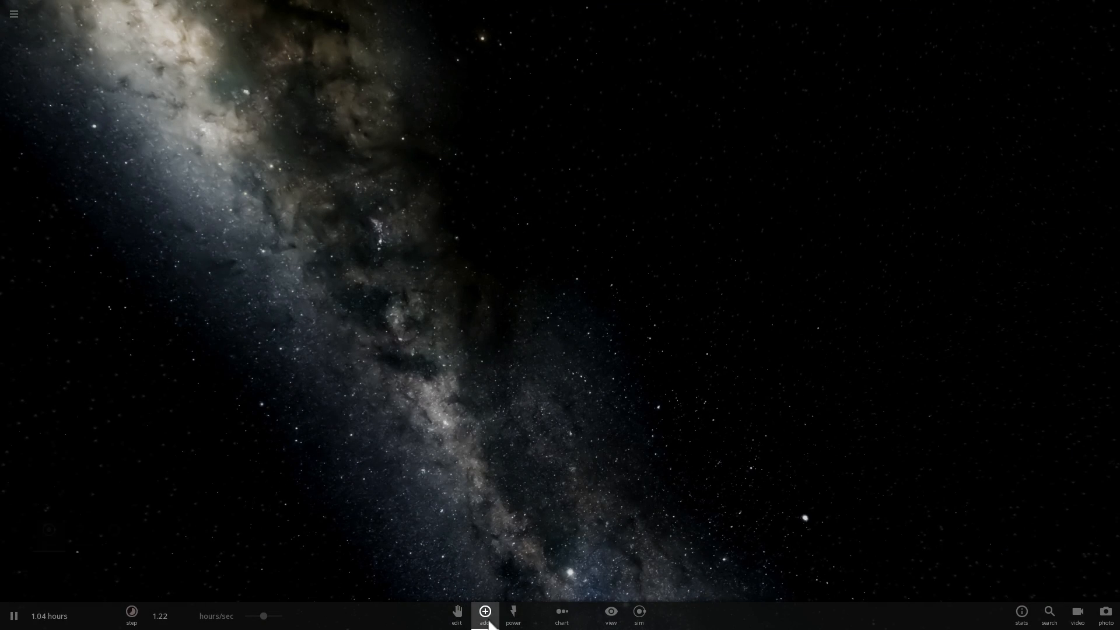
left_click(484, 613)
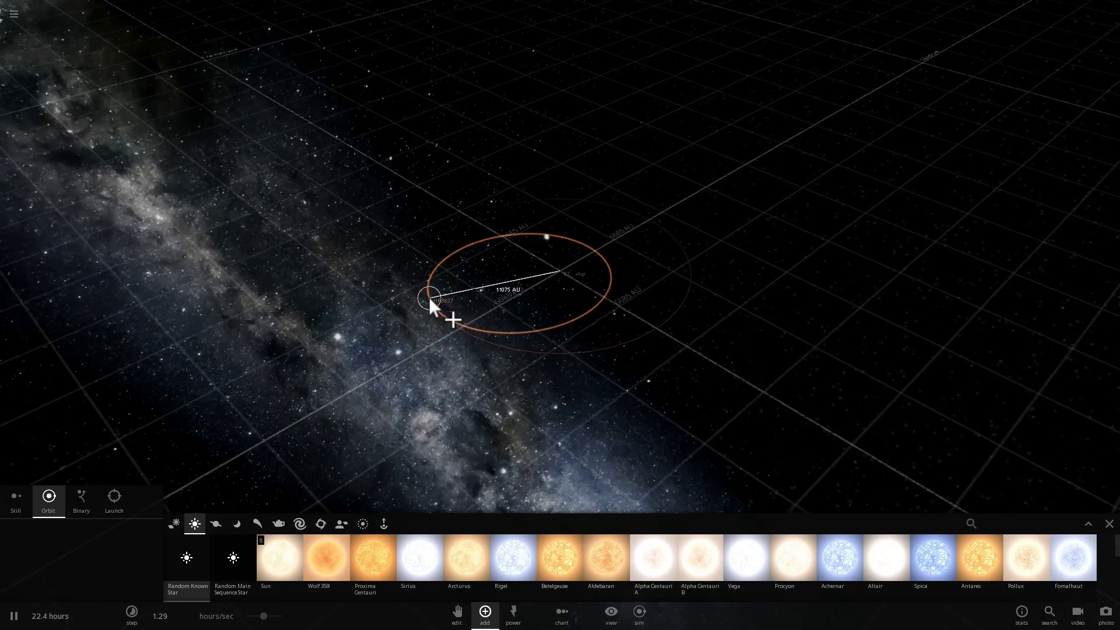
left_click(610, 615)
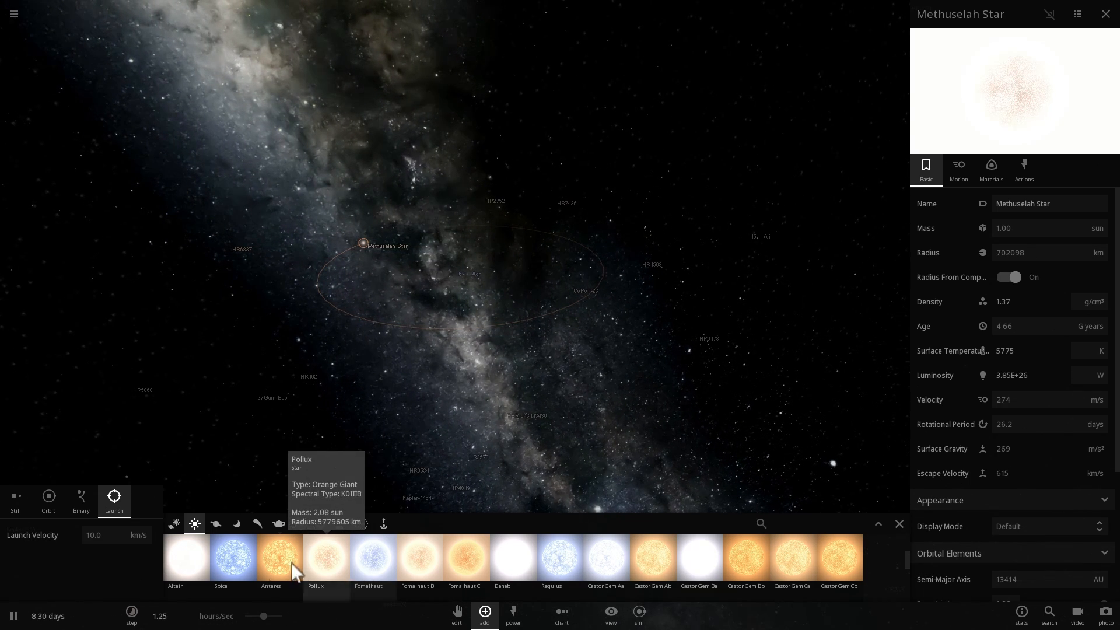
mouse_move(232, 558)
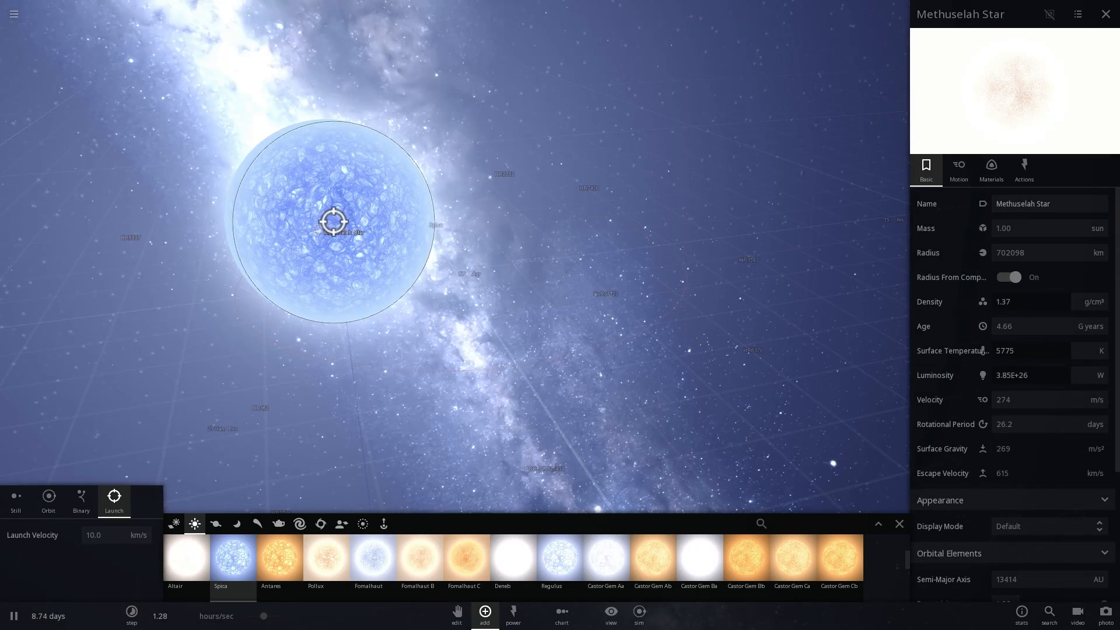
Place the 10.2-solar-mass blue Methuselah Neutron Star near Methuselah Star and browse the planet catalog
left_click(232, 555)
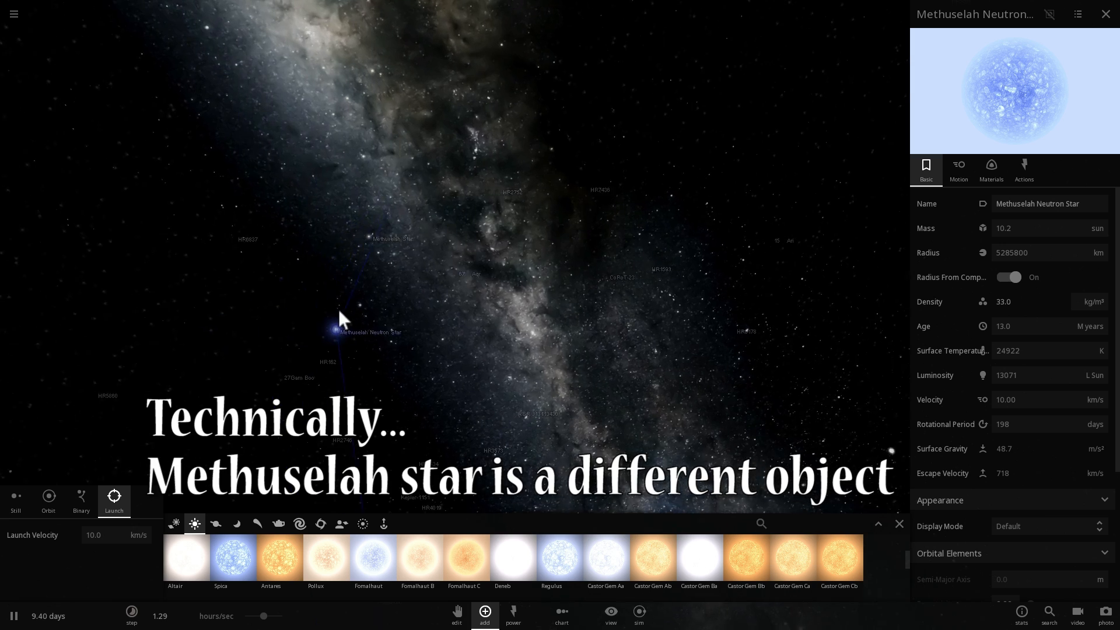
left_click(360, 238)
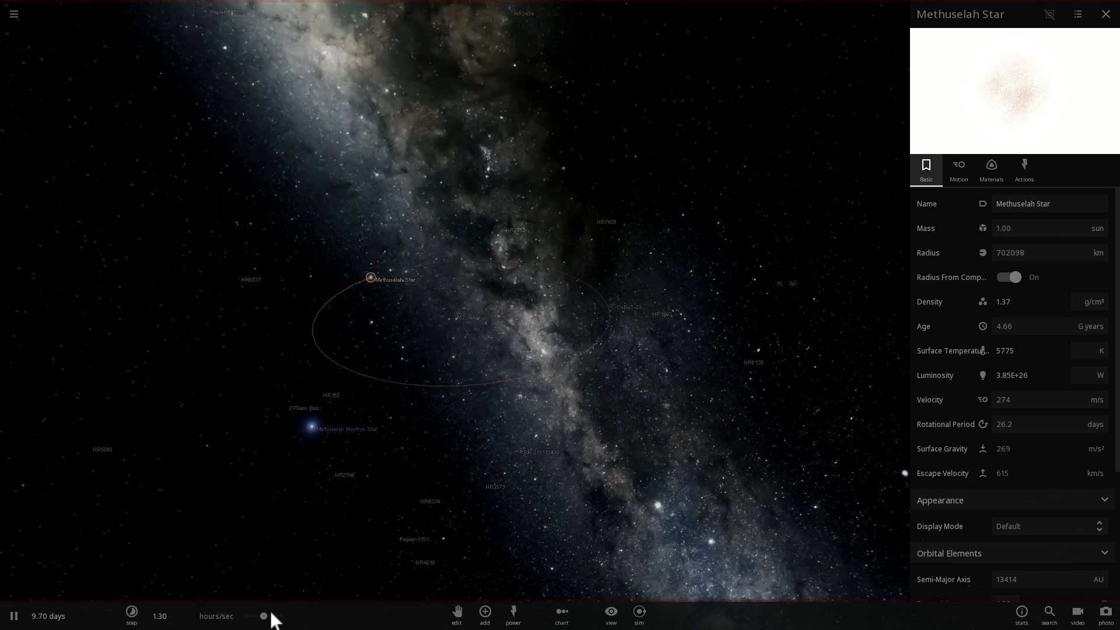
left_click(310, 427)
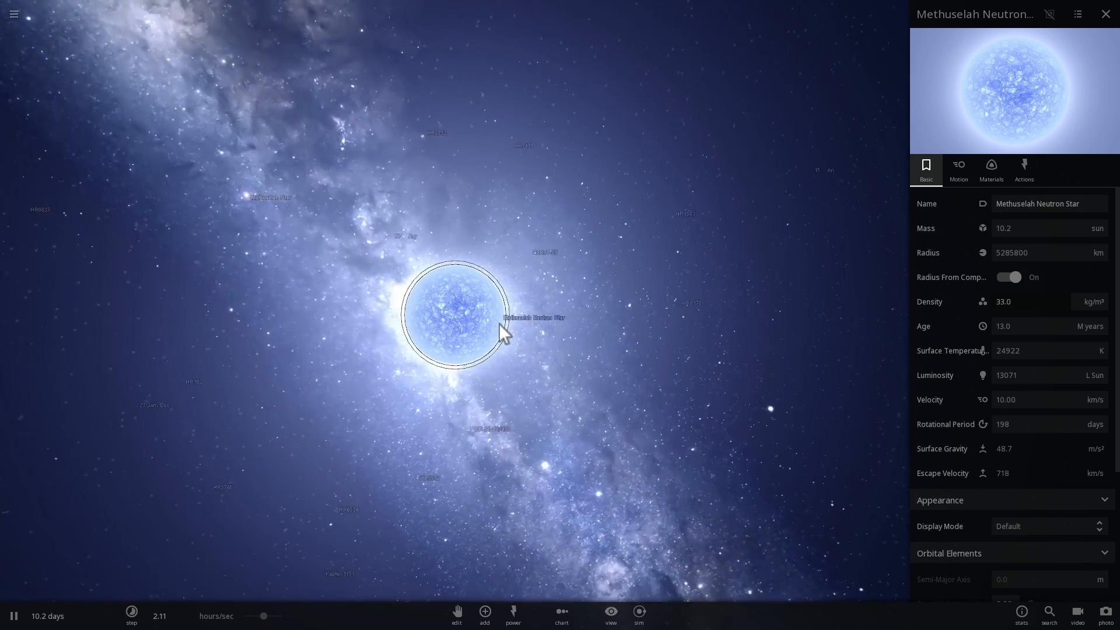
left_click(484, 613)
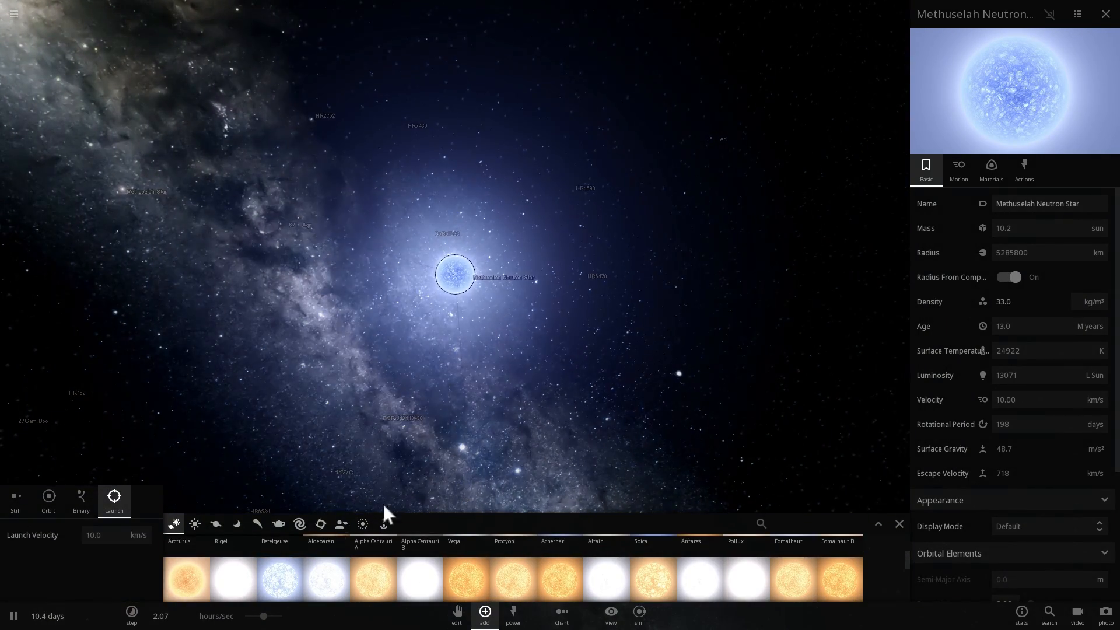
left_click(216, 524)
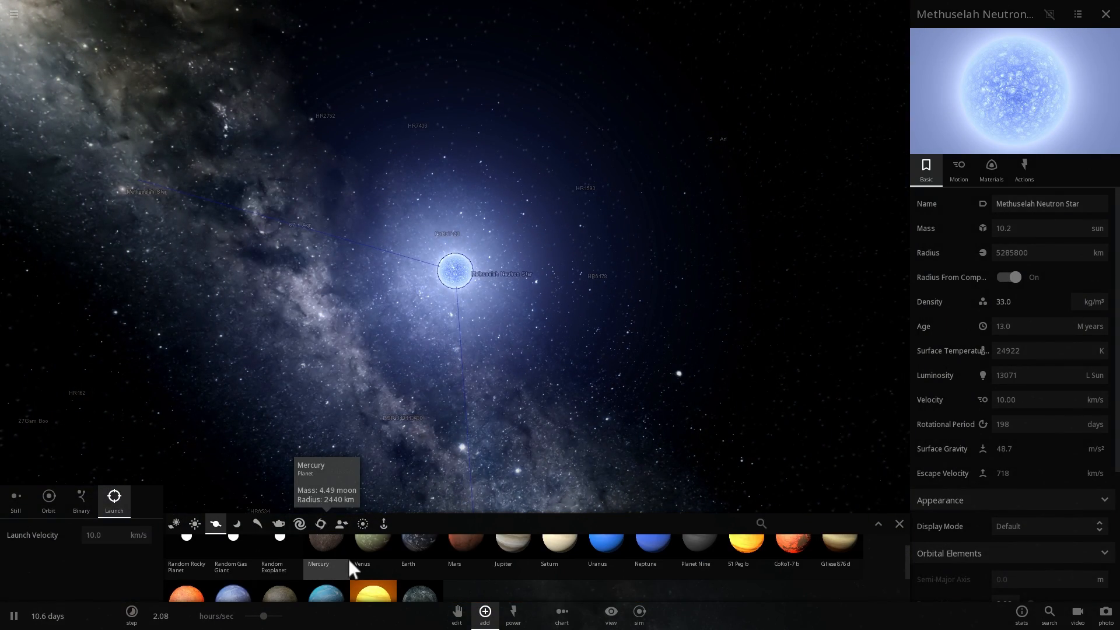
mouse_move(513, 558)
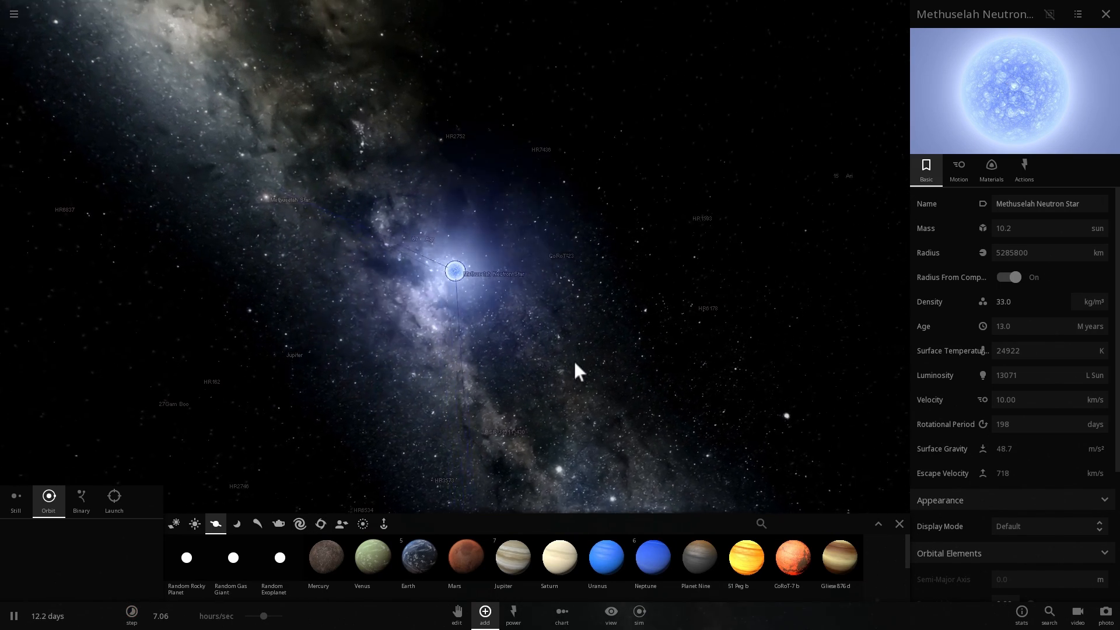
Use the Explode power on Methuselah Neutron Star and select its 3.06-solar-mass nova remnant
left_click(512, 615)
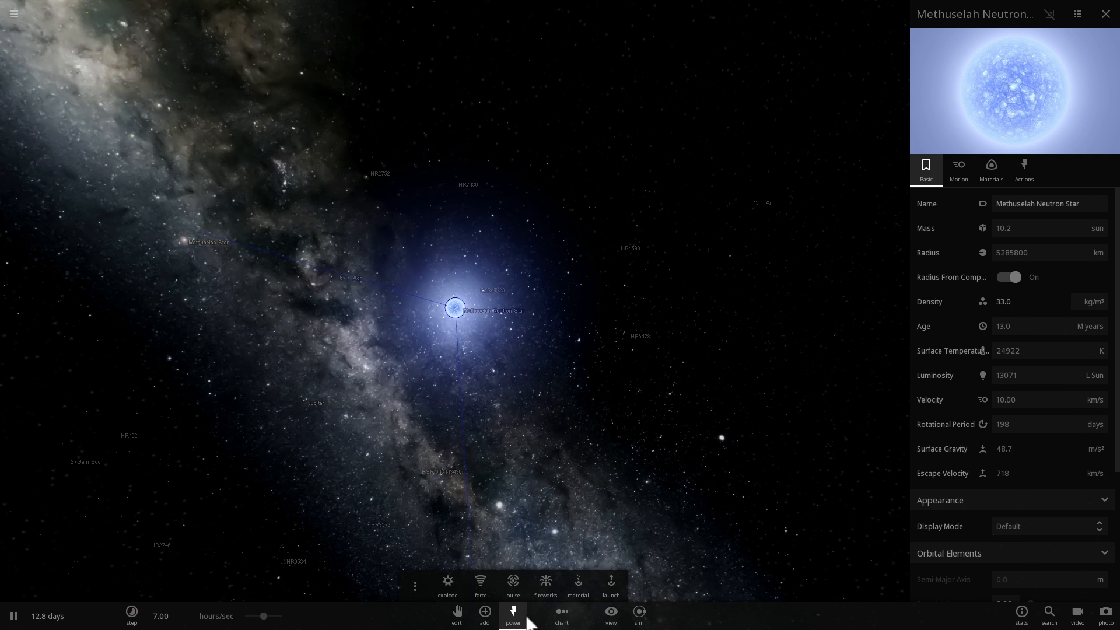
left_click(447, 585)
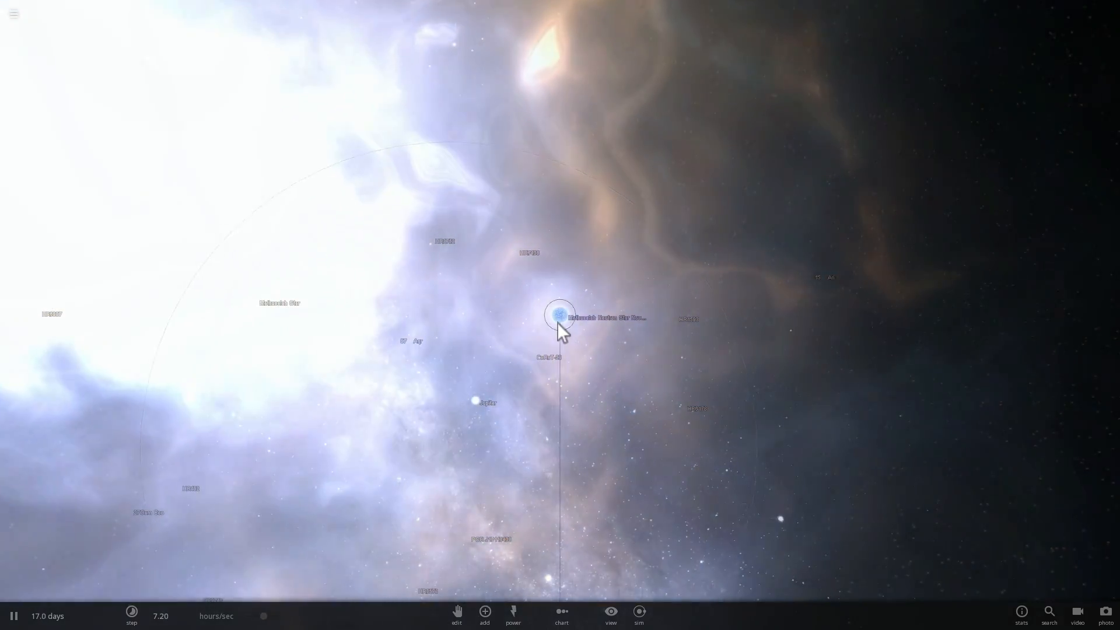
left_click(561, 313)
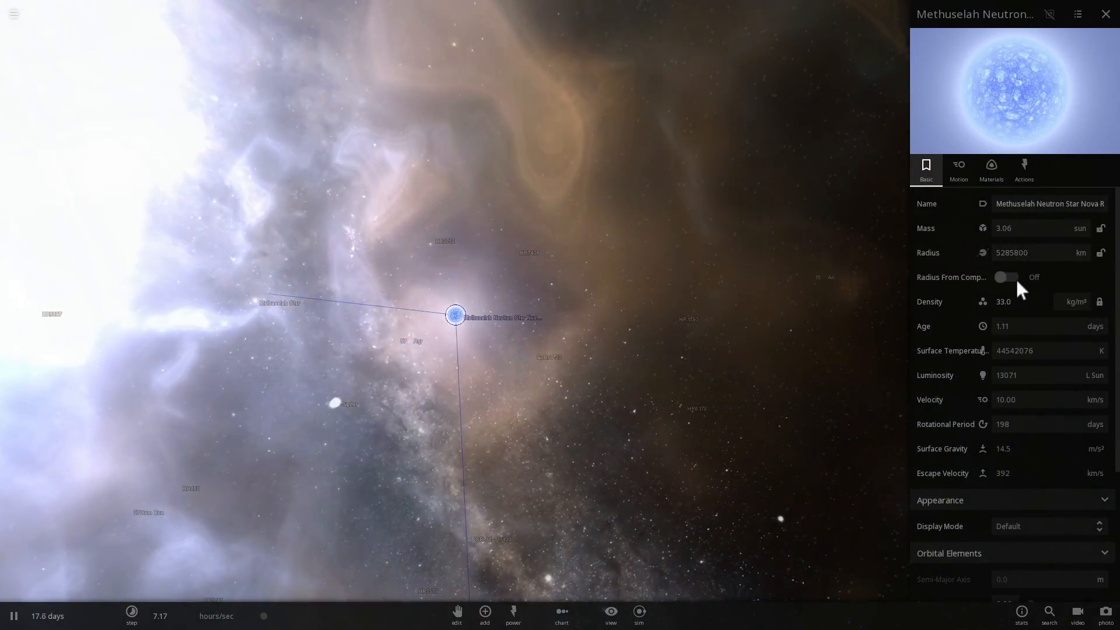
Turn the remnant into a 1.40-solar-mass, 11.5-km Methuselah Neutron Star, checking Jupiter and the star
left_click(1007, 278)
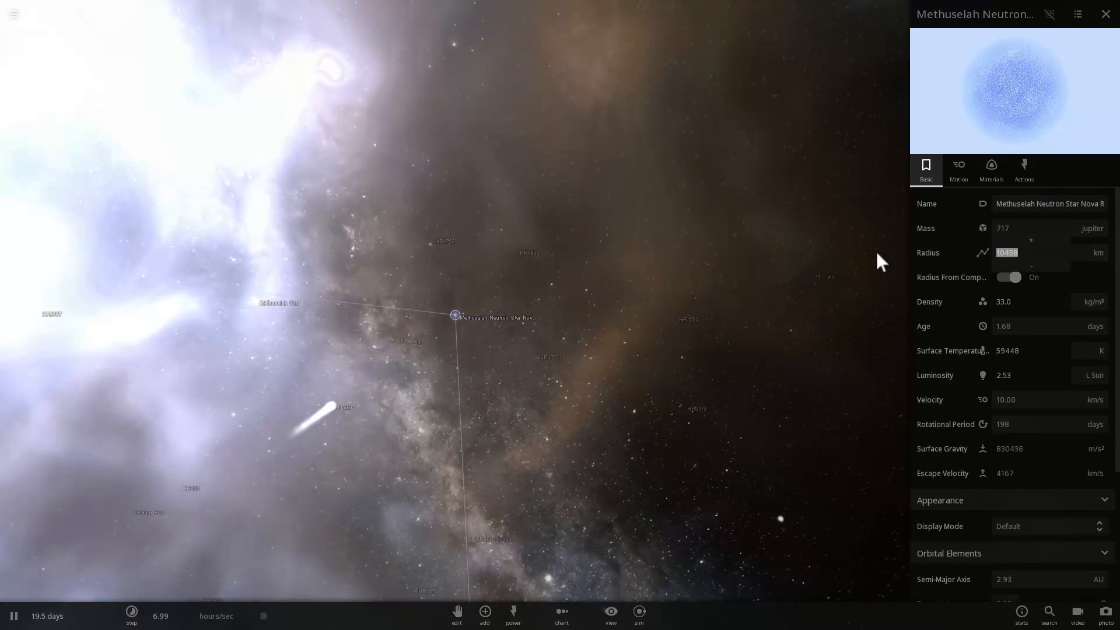
left_click(484, 613)
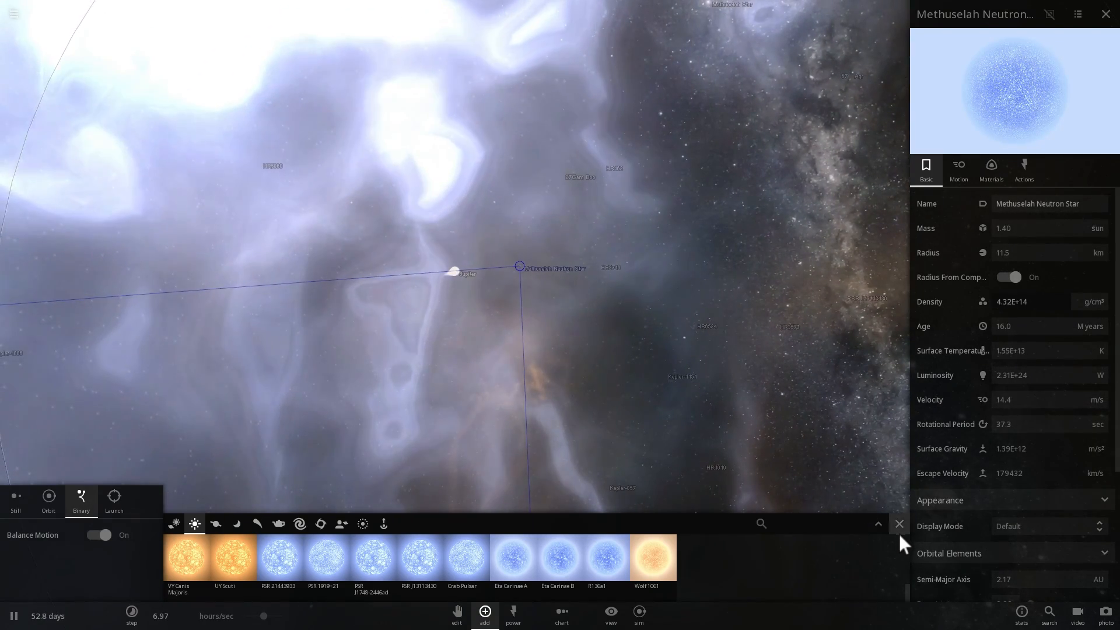
left_click(900, 524)
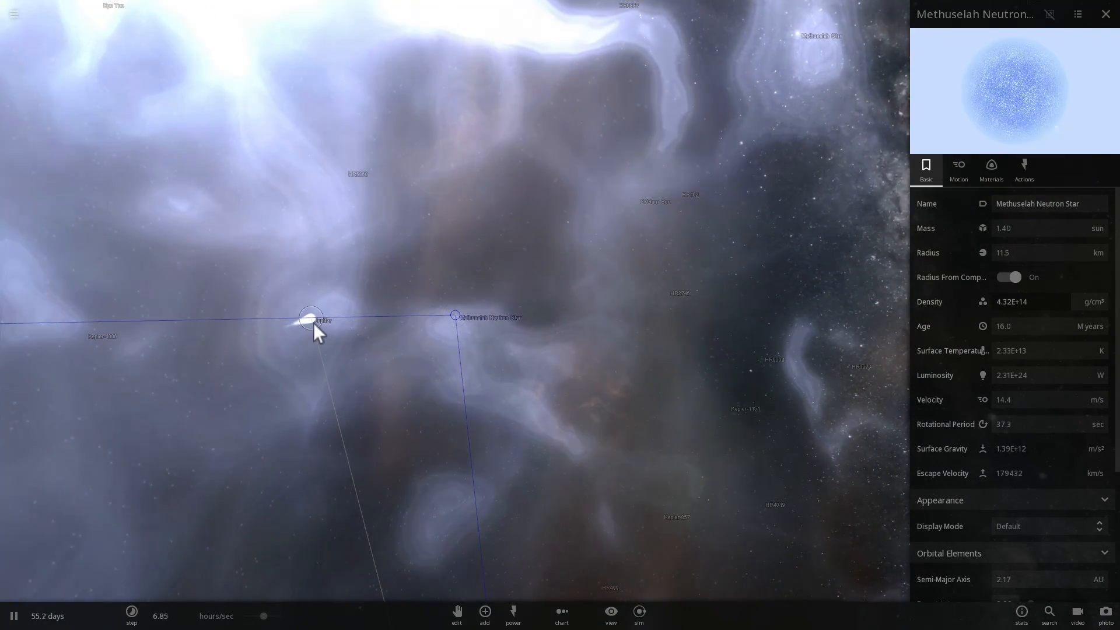
left_click(310, 318)
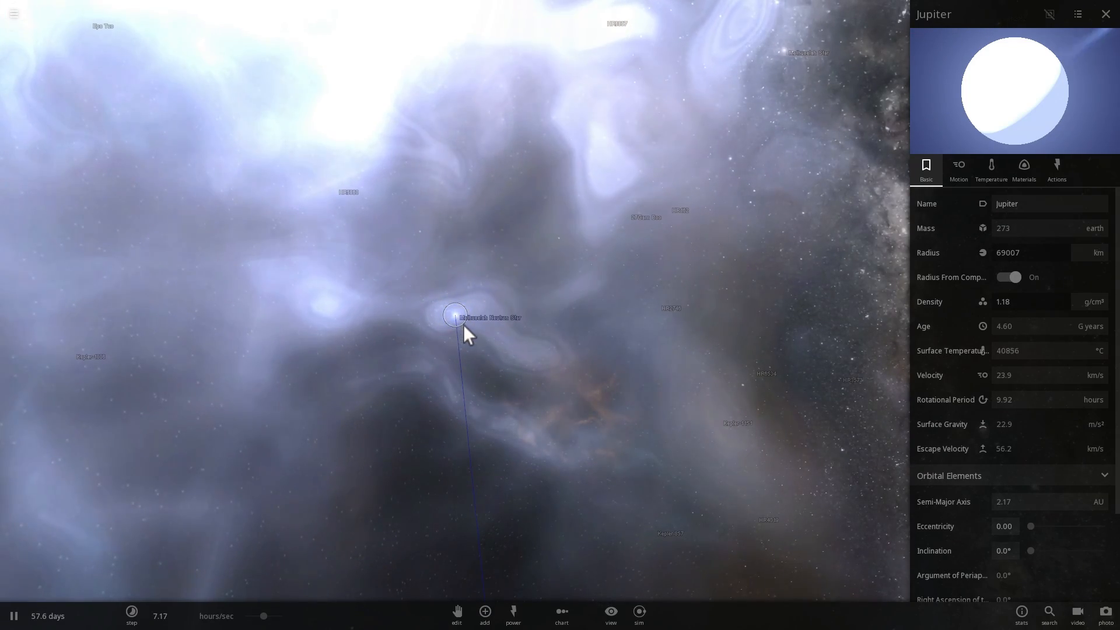
left_click(454, 314)
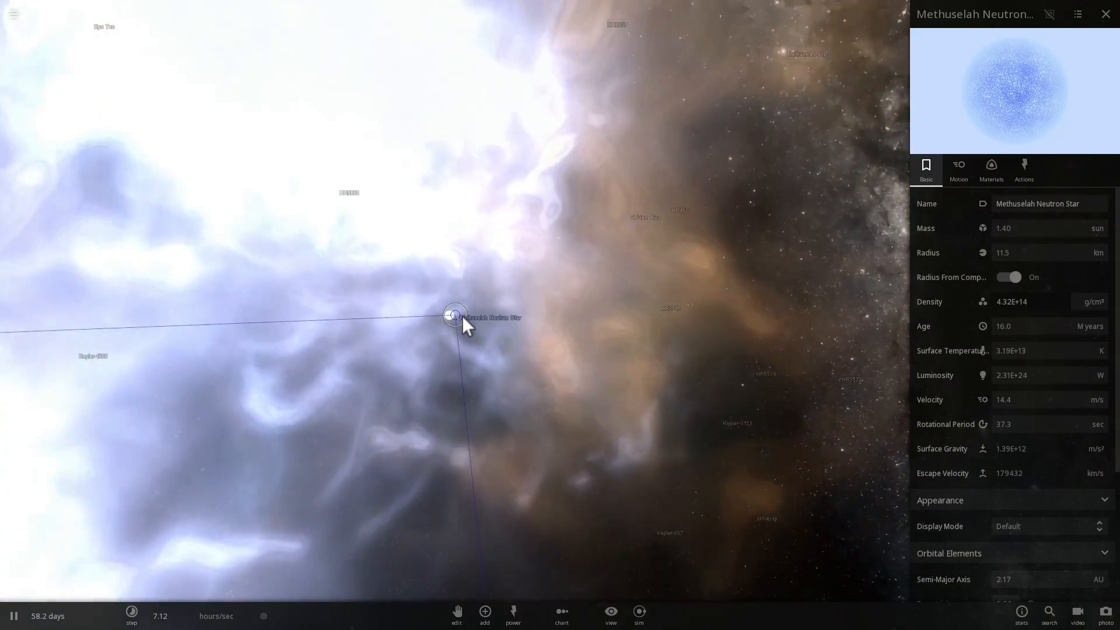
Let the simulation run until the nova cloud clears at about 166 days
left_click(132, 616)
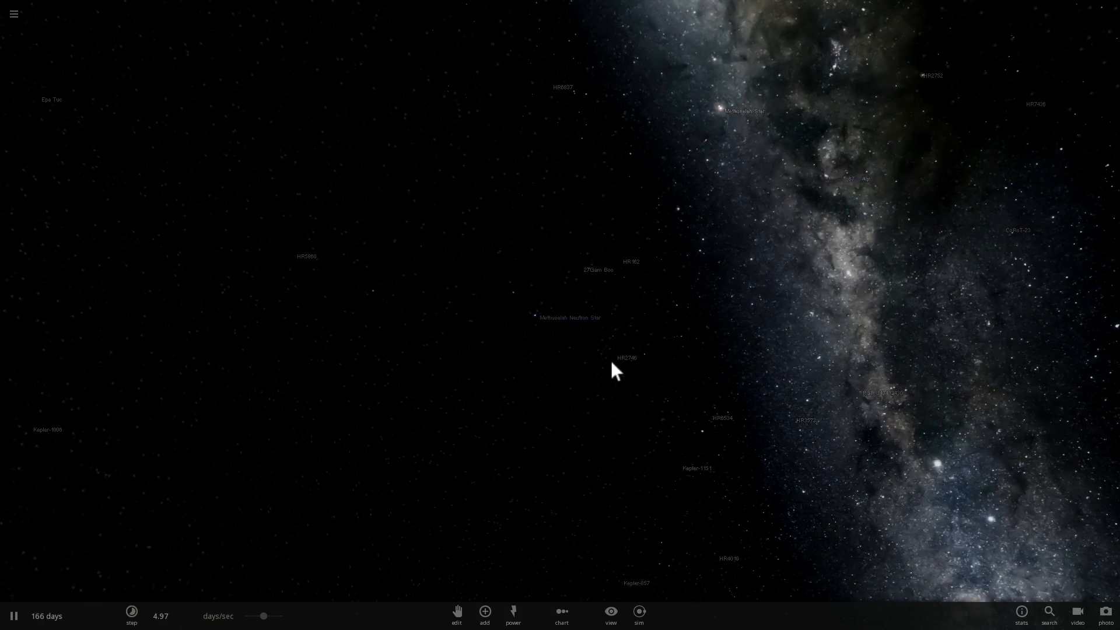
Resume time and inspect Methuselah Star and the neutron star as the planet's orbit stretches
left_click(560, 314)
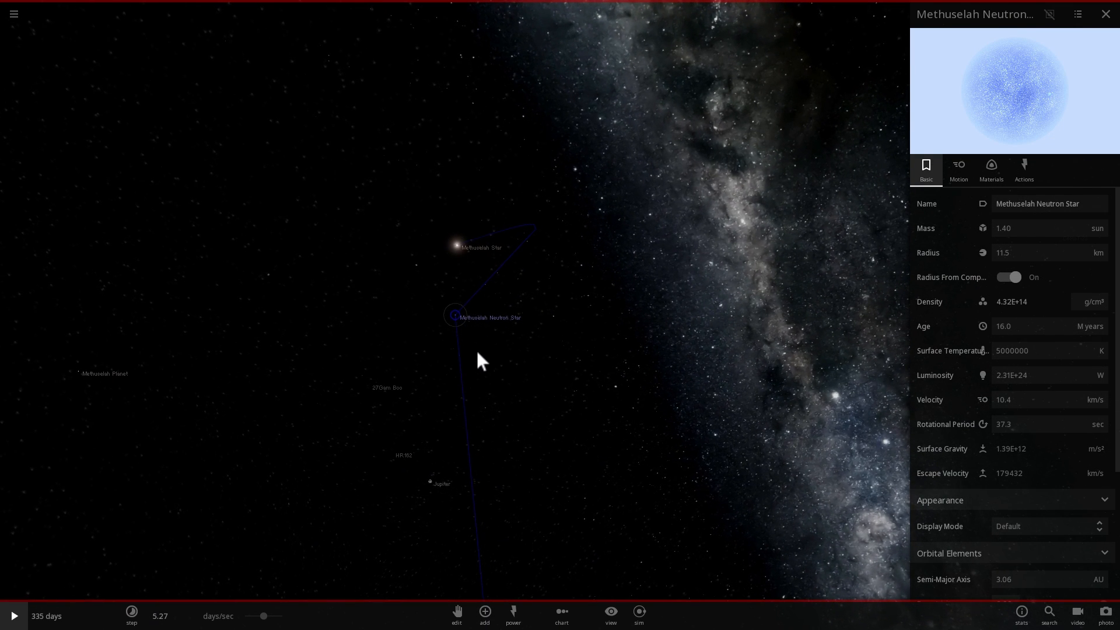
left_click(12, 616)
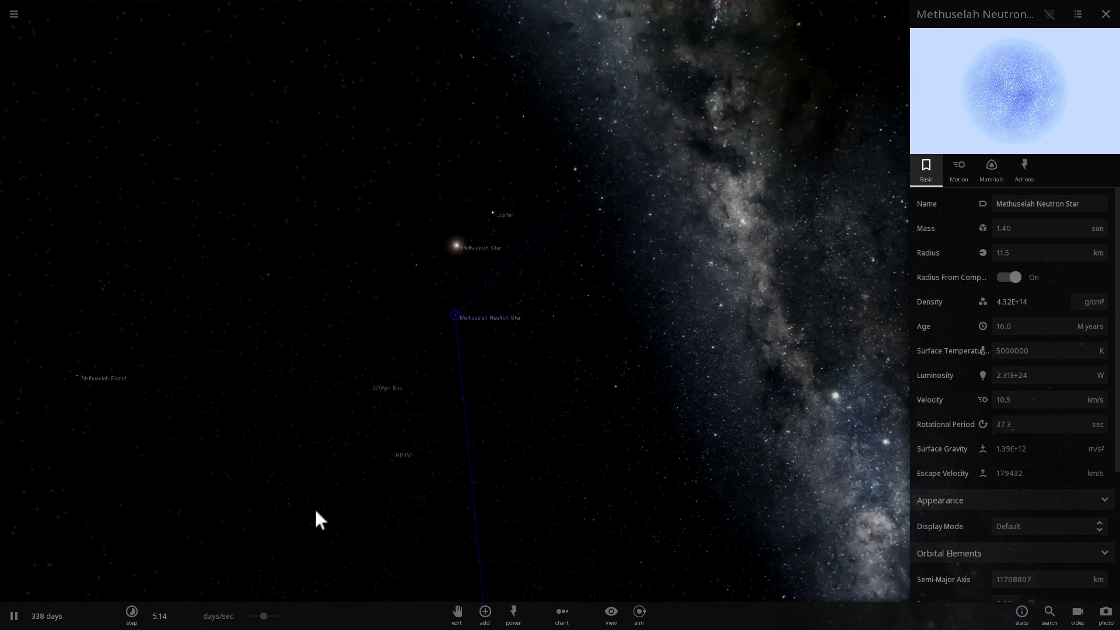
left_click(132, 616)
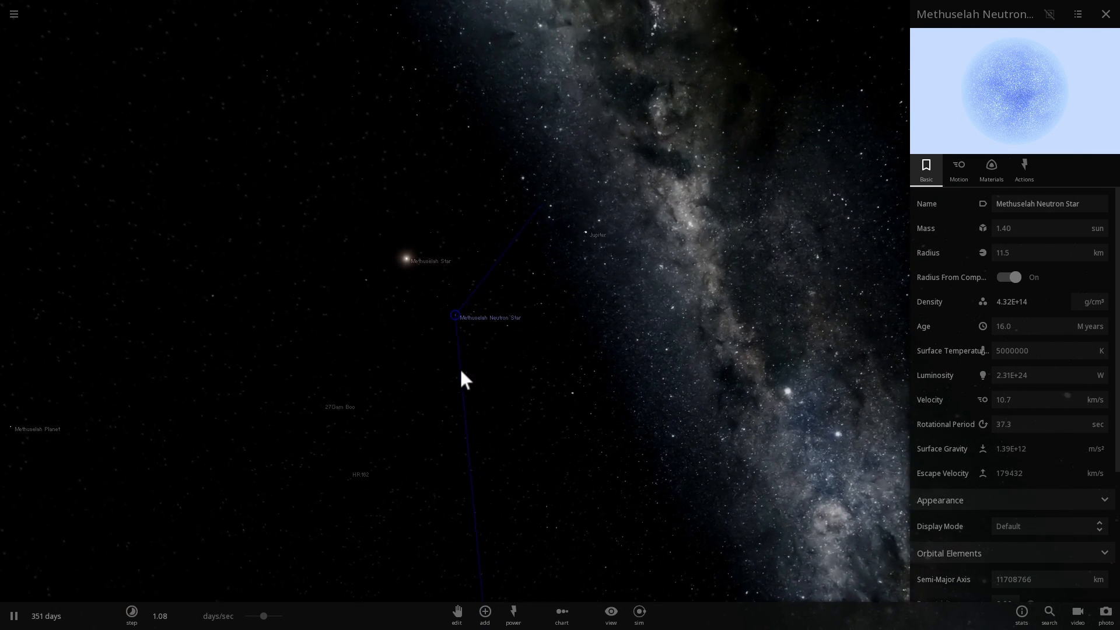
left_click(428, 254)
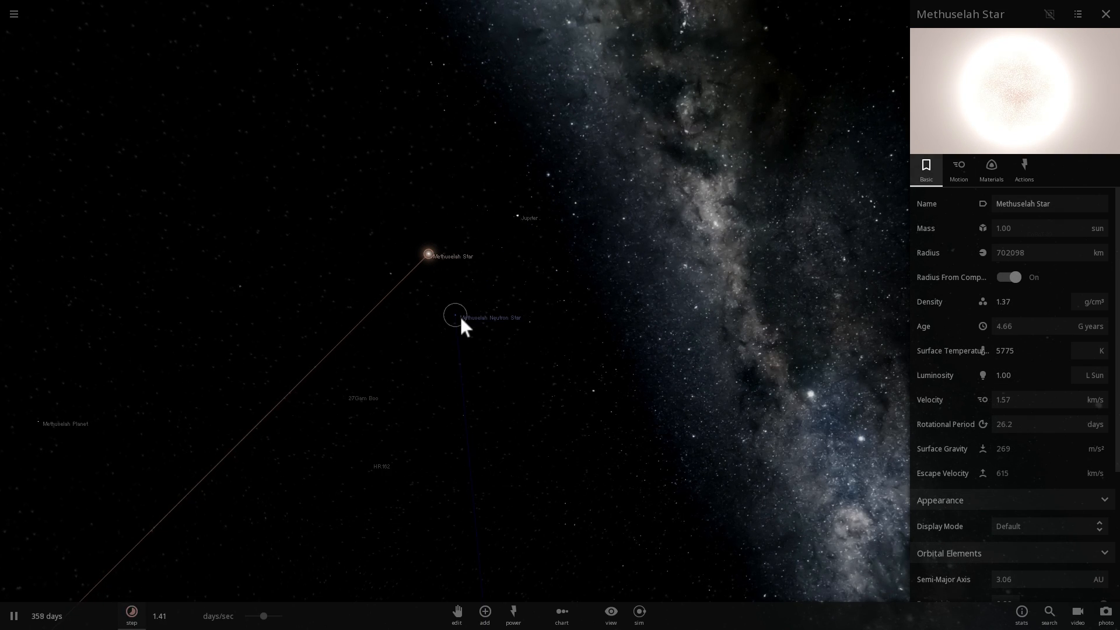
left_click(455, 315)
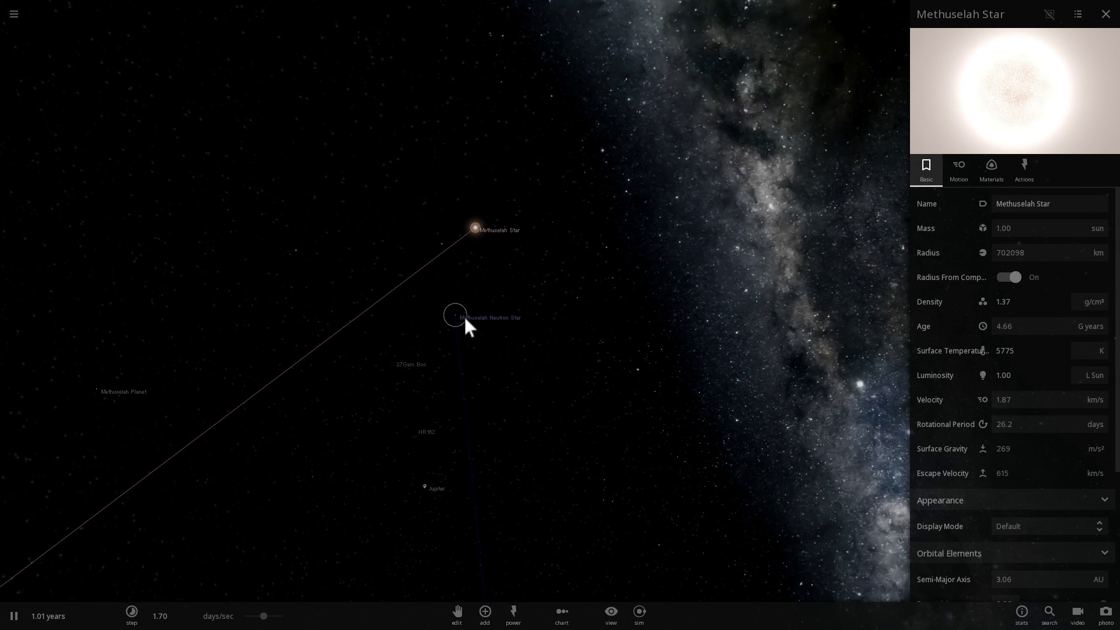
mouse_move(537, 379)
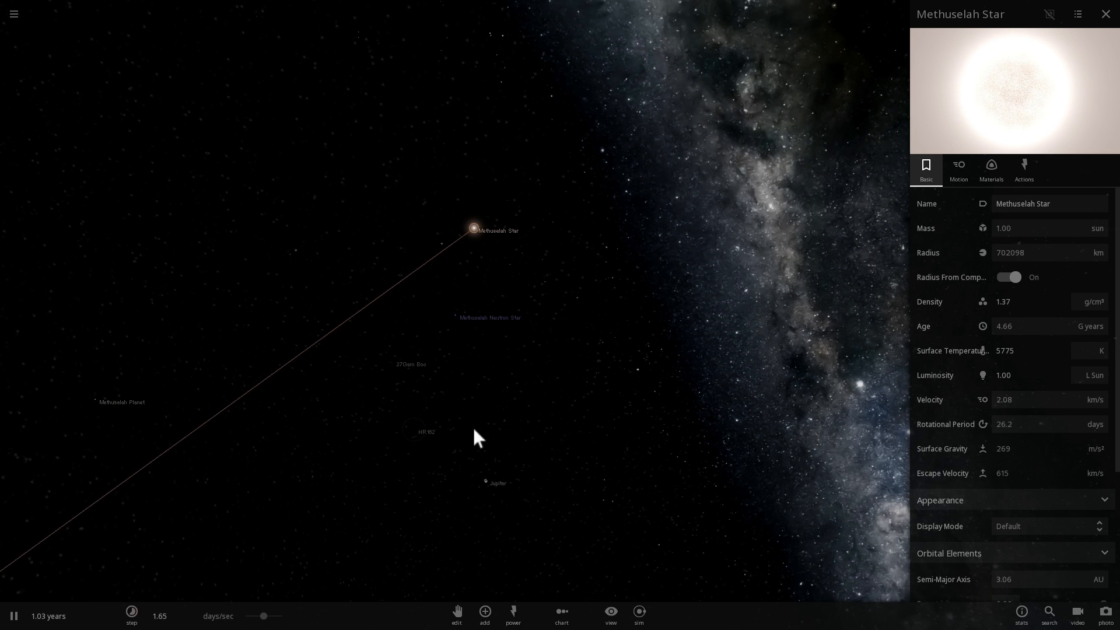
Run the simulation to 2.29 years and select the glowing Methuselah Neutron Star at 64.8 km/s
left_click(93, 405)
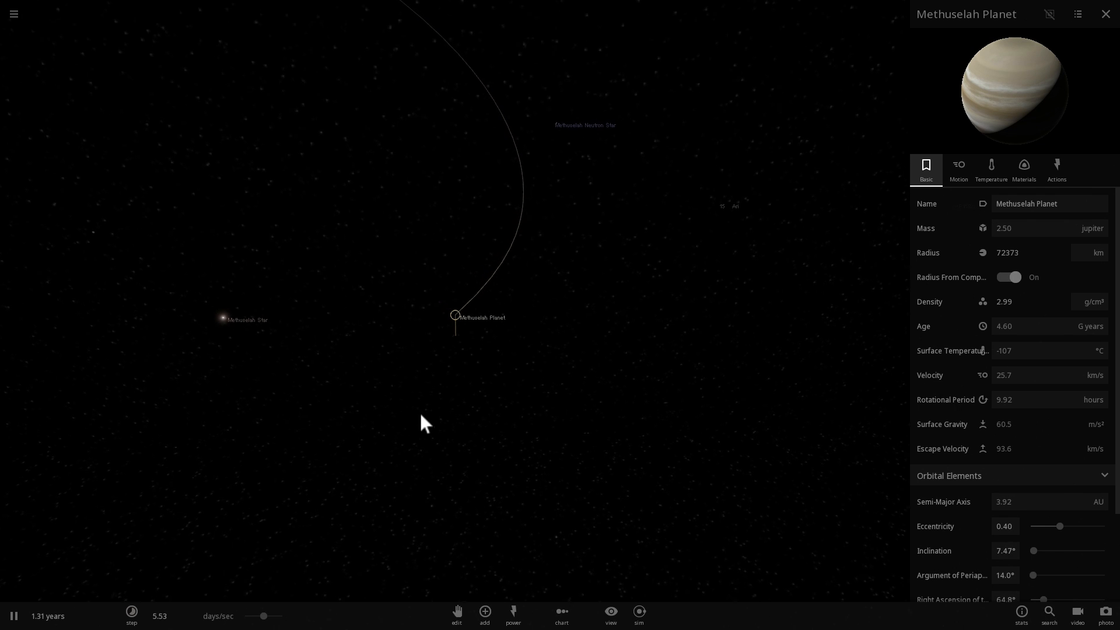
left_click(130, 616)
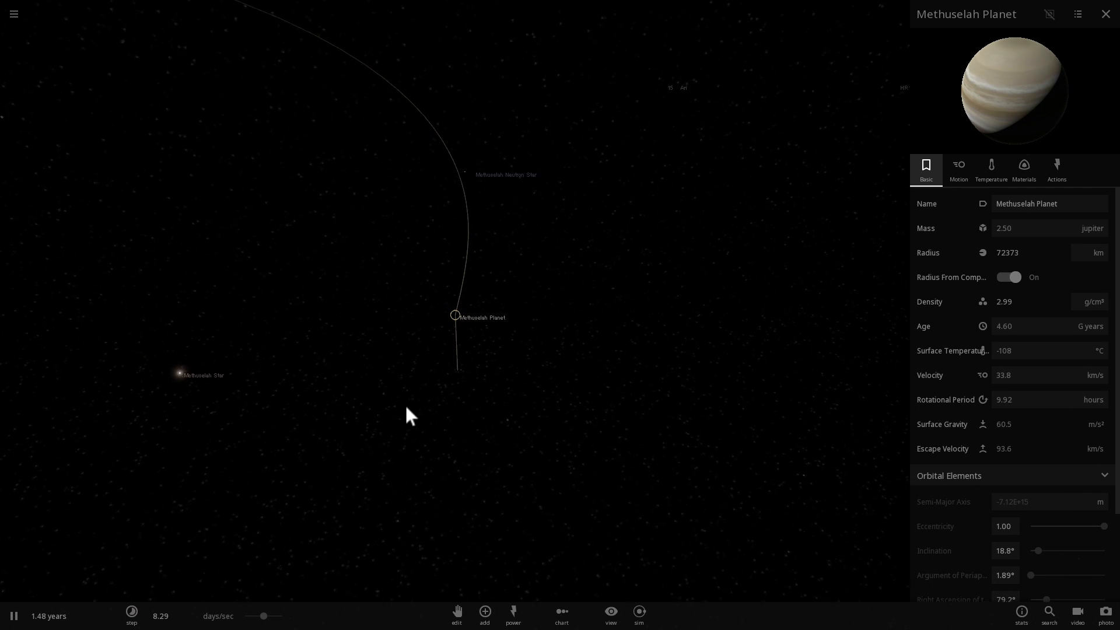
left_click(132, 615)
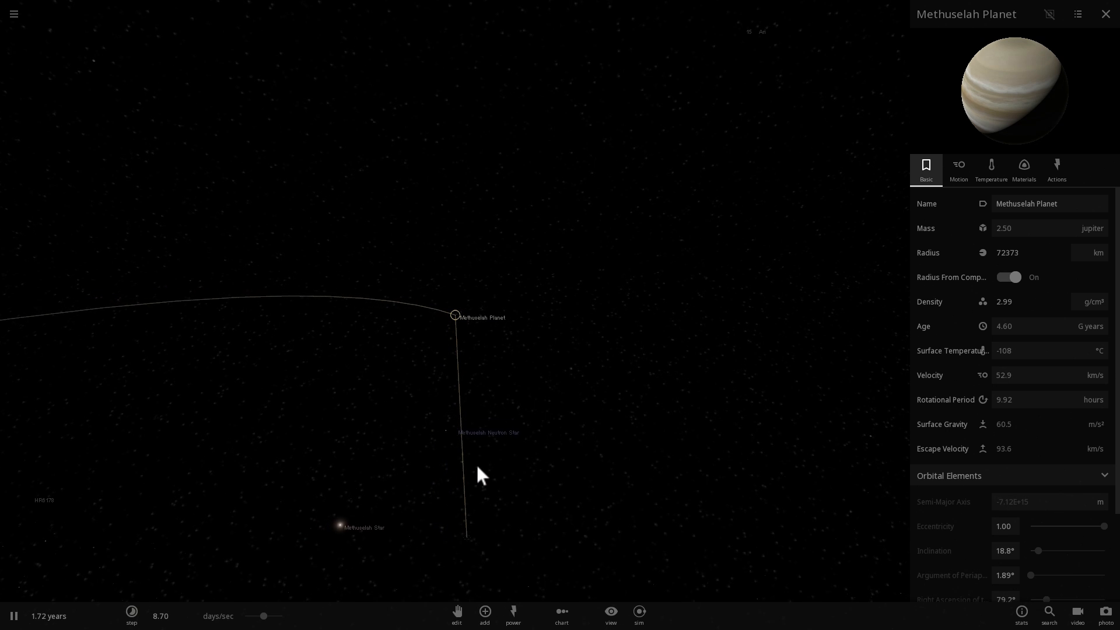
mouse_move(561, 495)
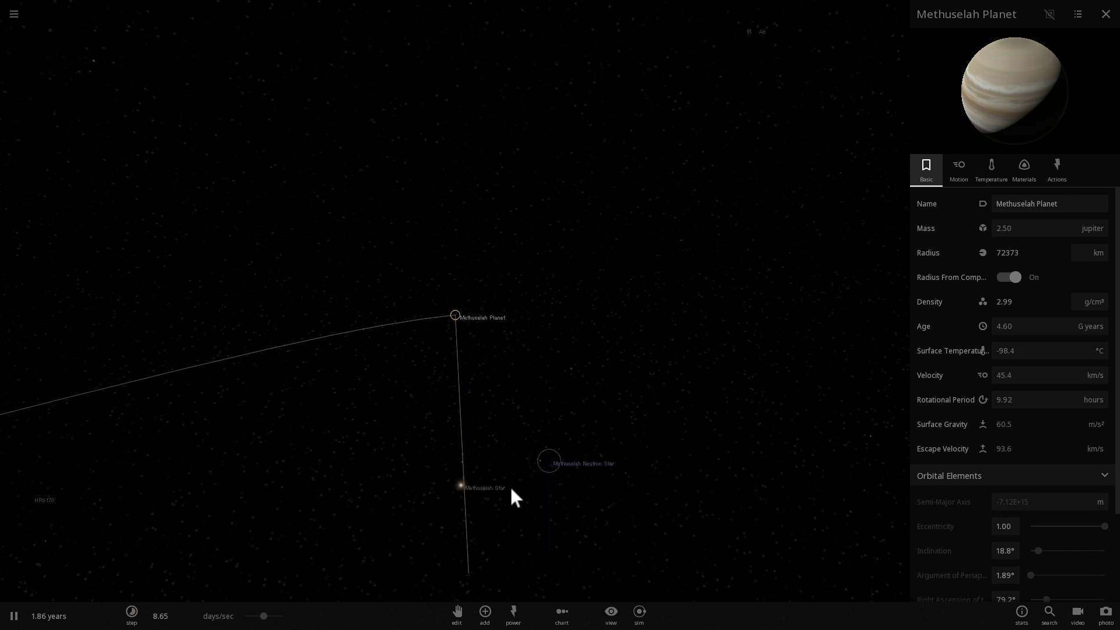
left_click(460, 488)
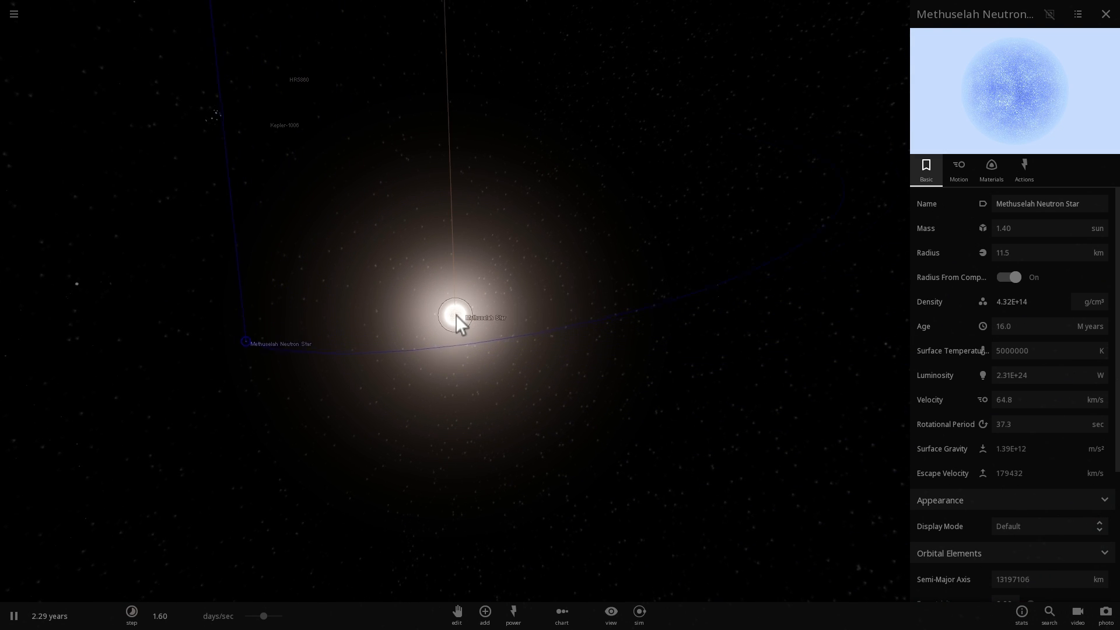
Set the neutron star's semi-major axis to 14297198 km, giving a 0.86-eccentricity, 6.11-day orbit
left_click(453, 316)
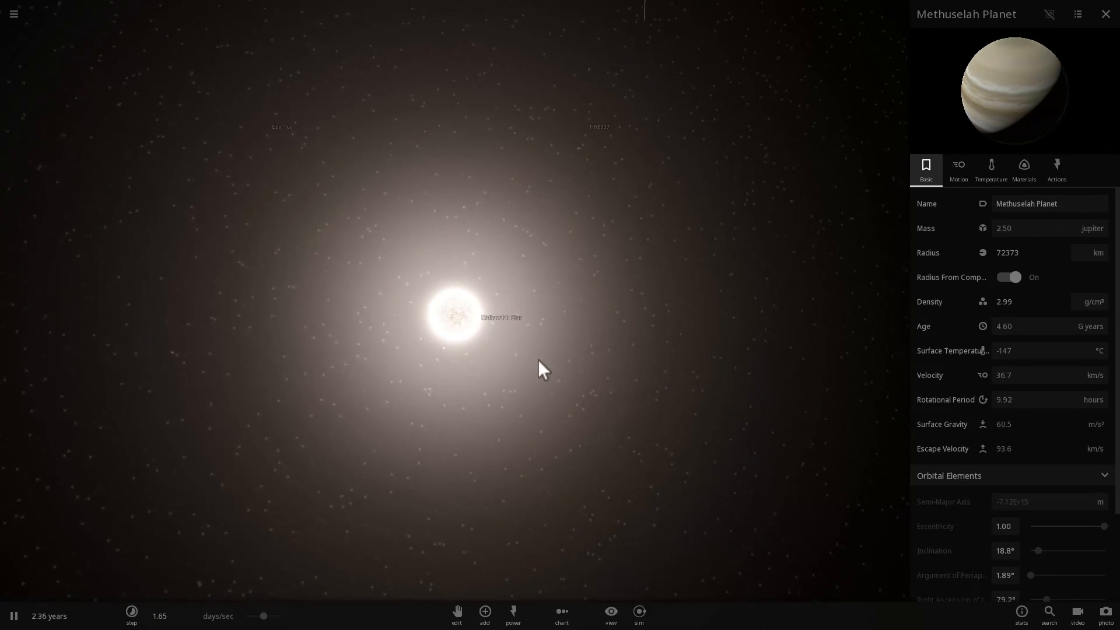
left_click(454, 317)
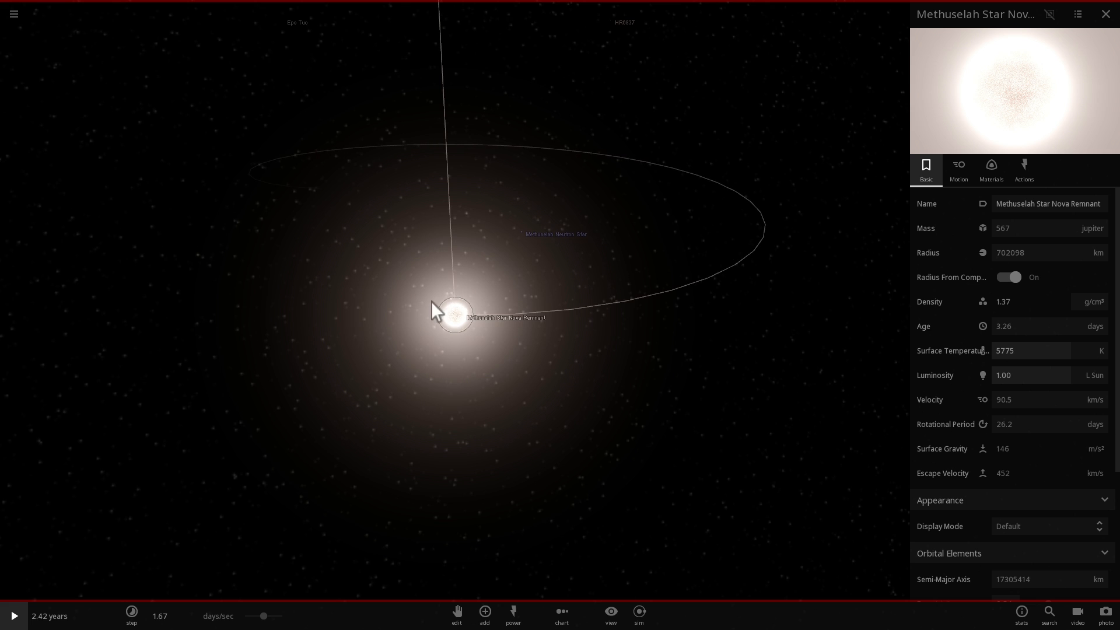
left_click(520, 232)
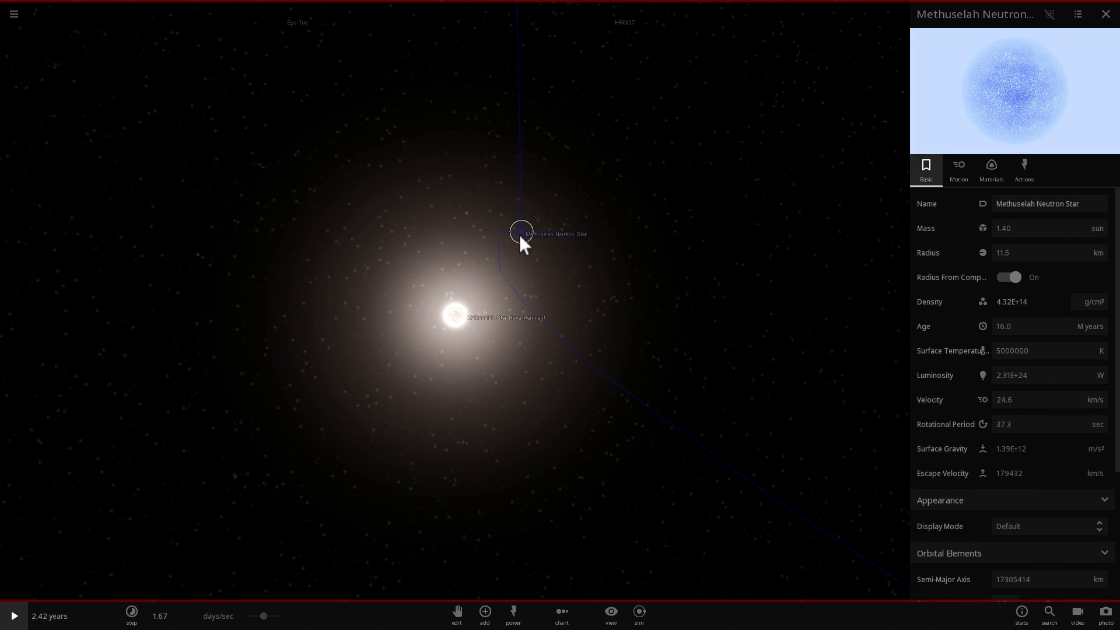
mouse_move(525, 257)
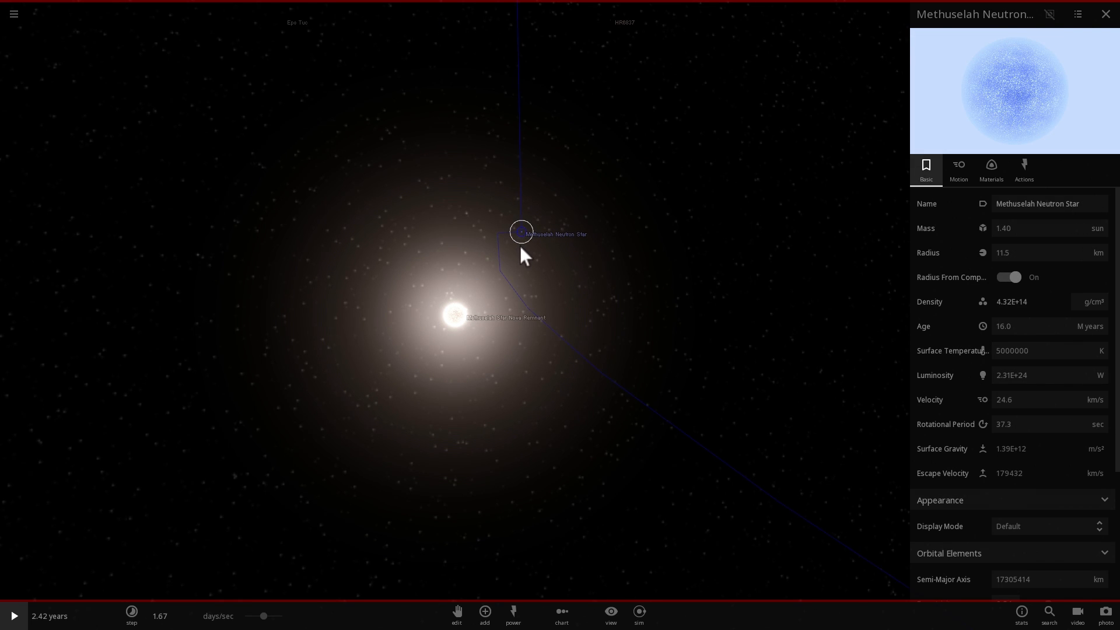
left_click(13, 616)
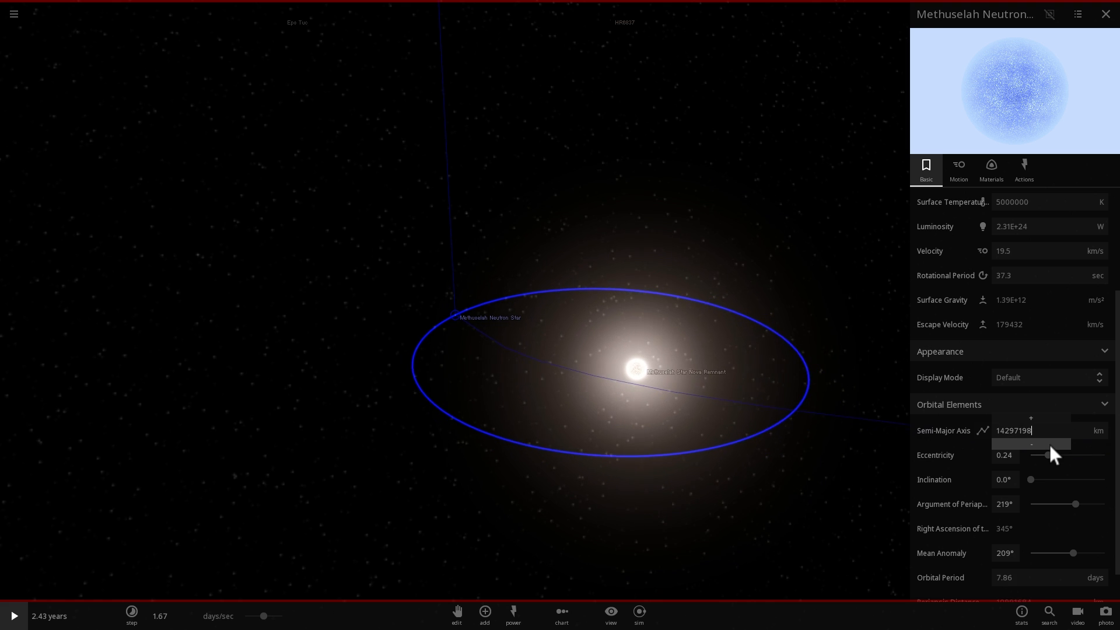
left_click(483, 616)
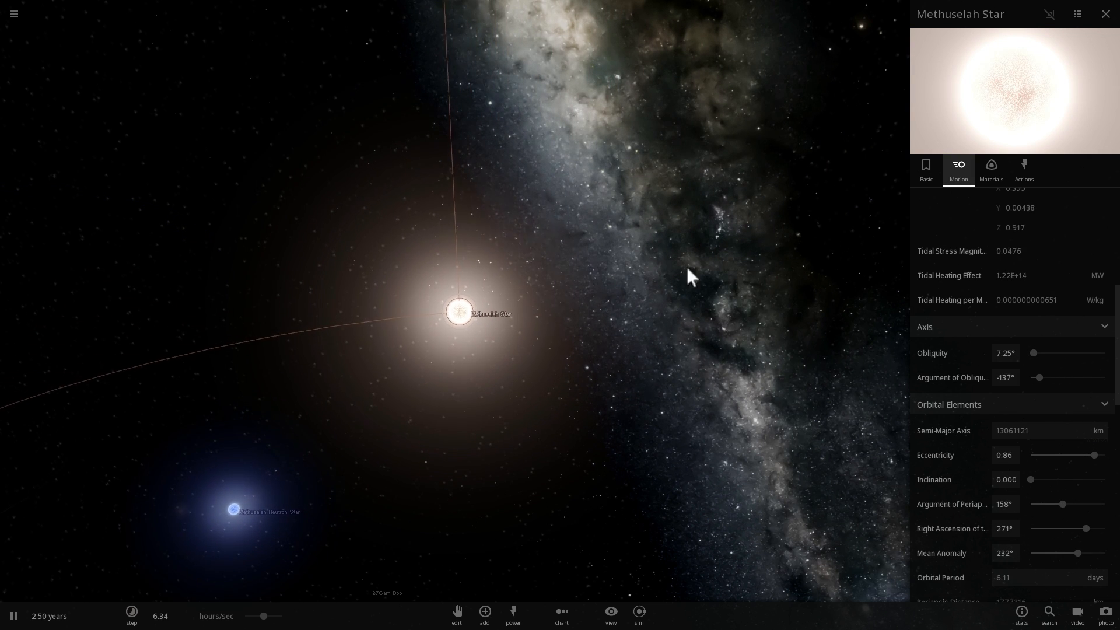
Review the star's basic properties, check the star library, and focus the camera on Methuselah Planet
scroll("up", 3)
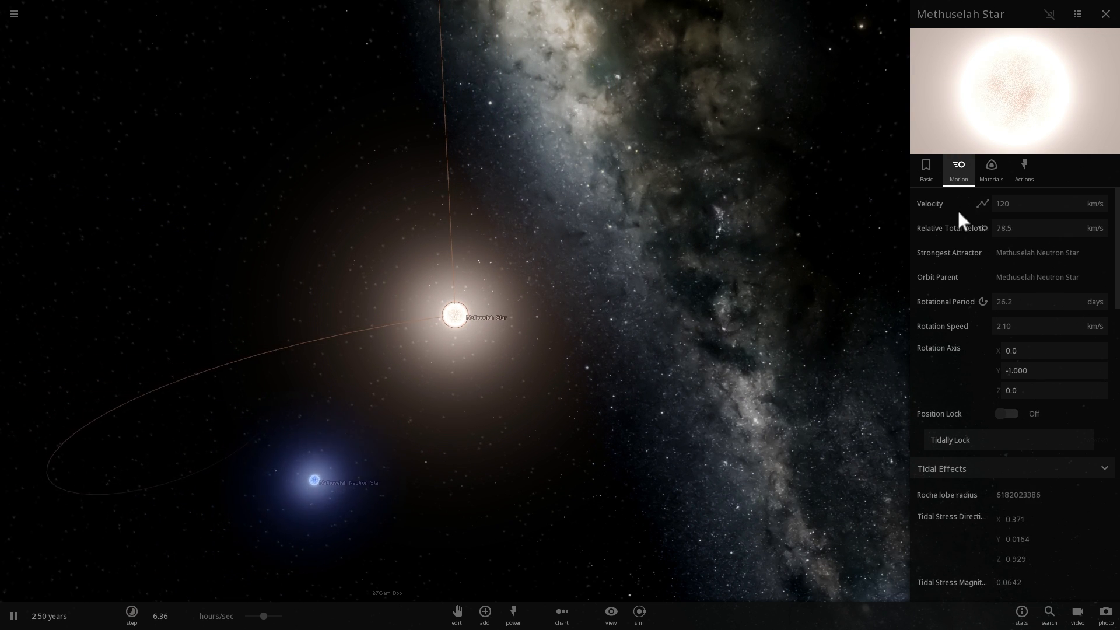
left_click(925, 170)
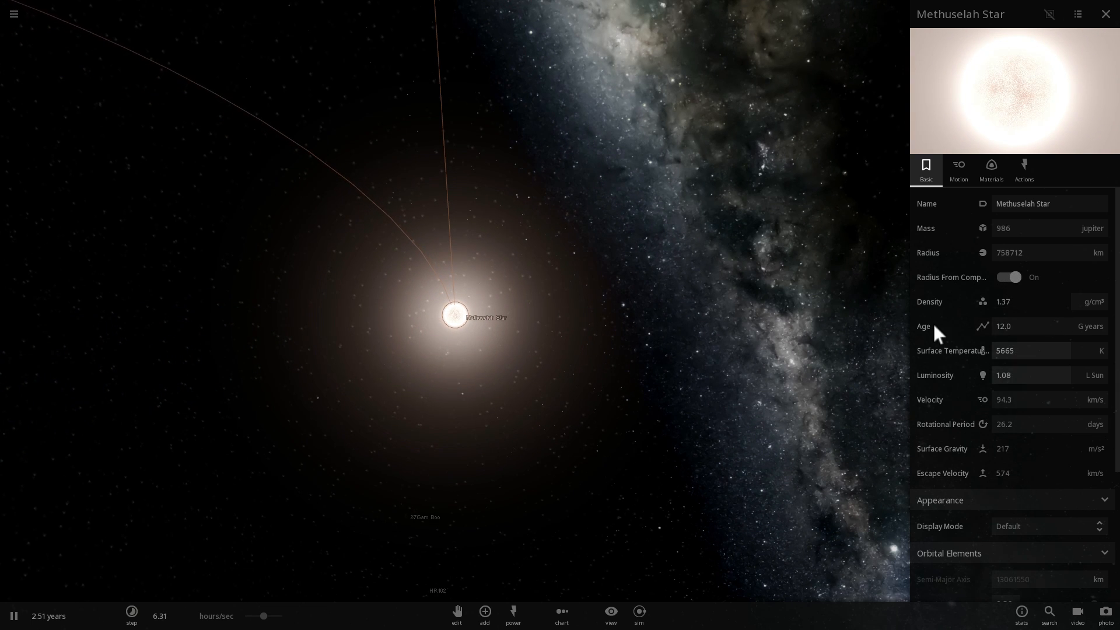
left_click(484, 613)
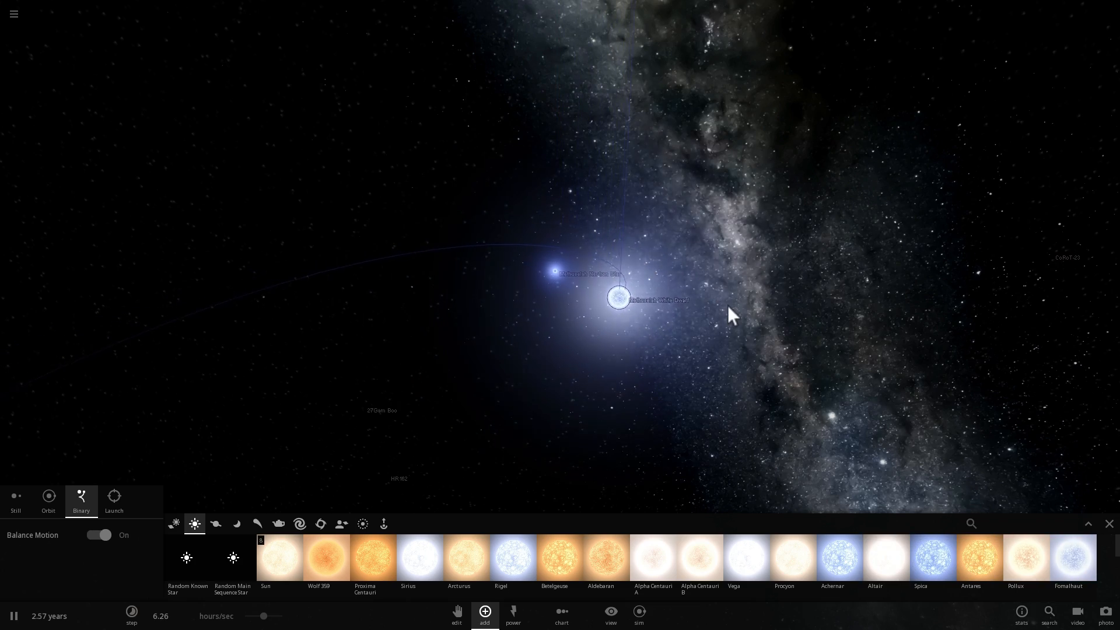
left_click(618, 298)
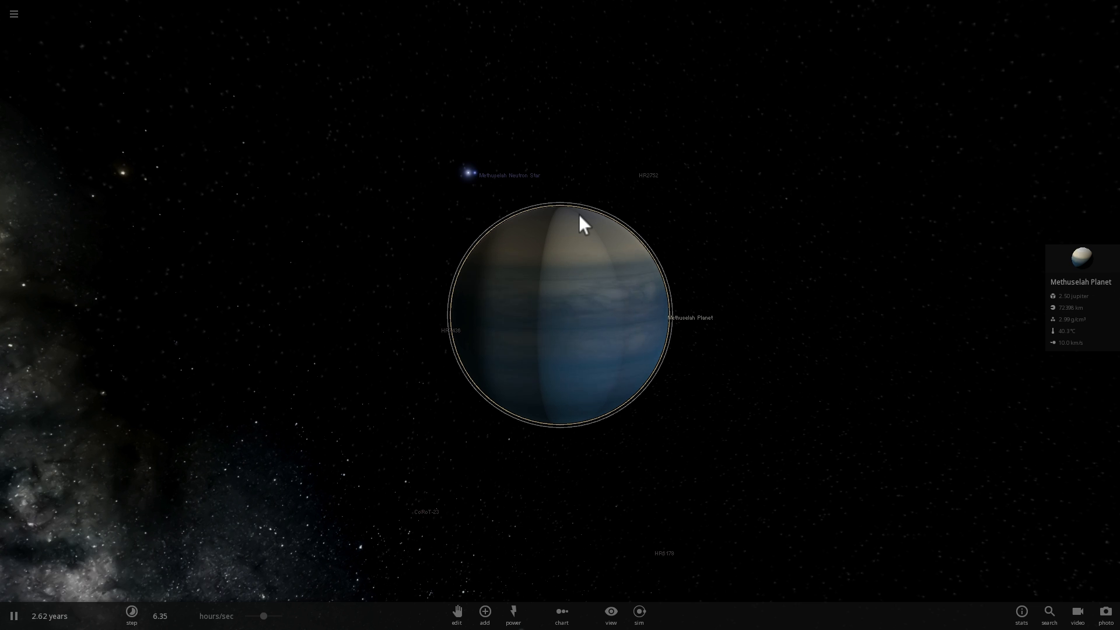
Show the Methuselah White Dwarf's materials and magnetic field properties (1,190,000-km radius, 9609 °C)
scroll("down", 3)
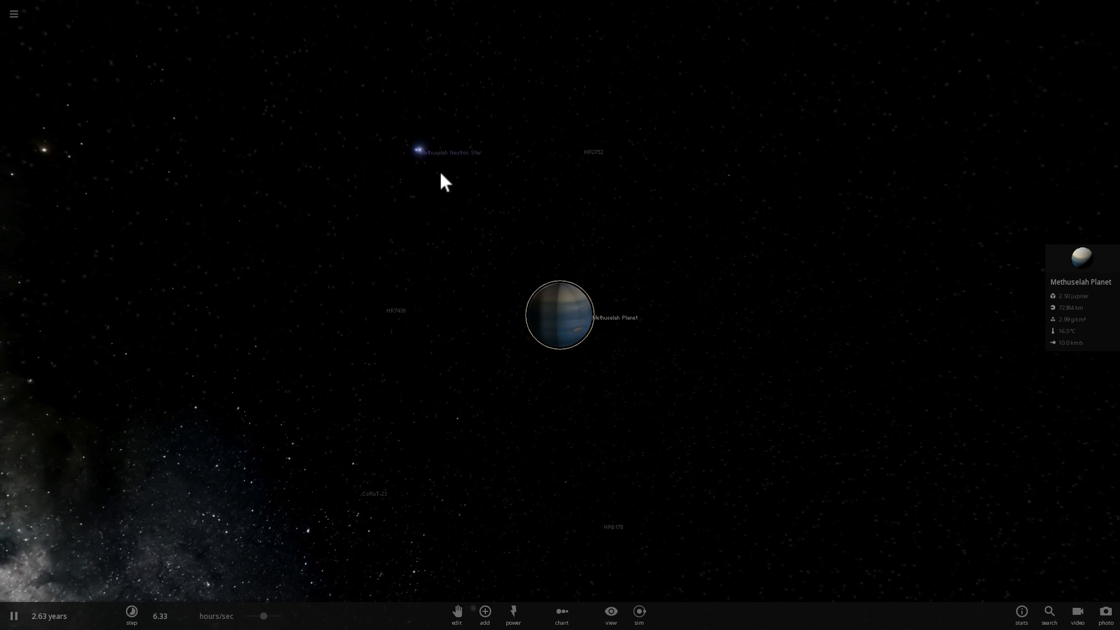
left_click(417, 152)
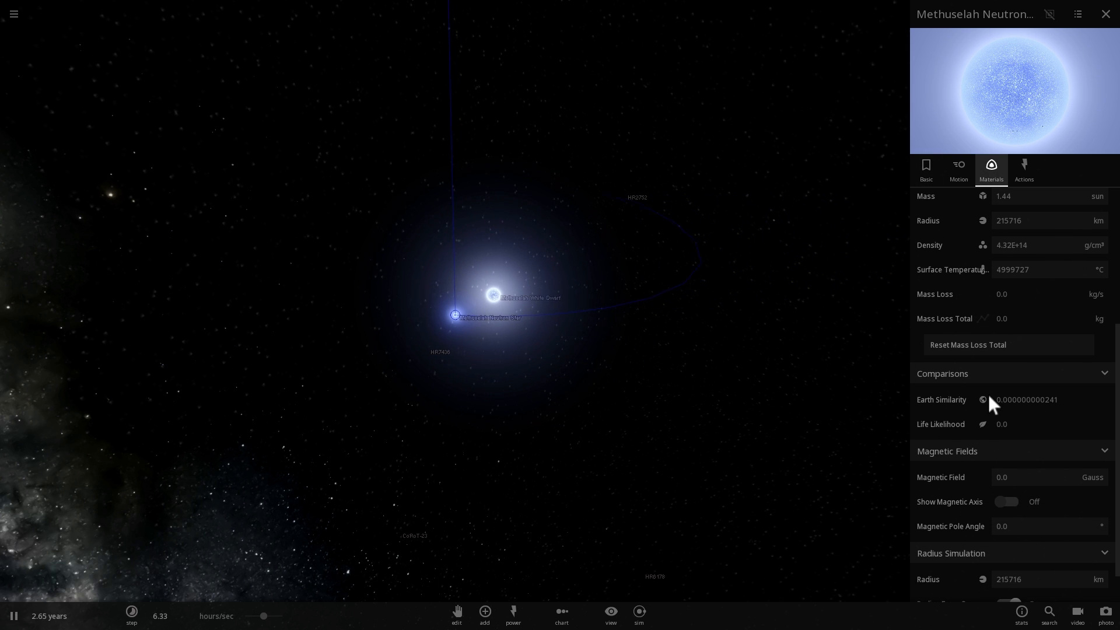
scroll("down", 3)
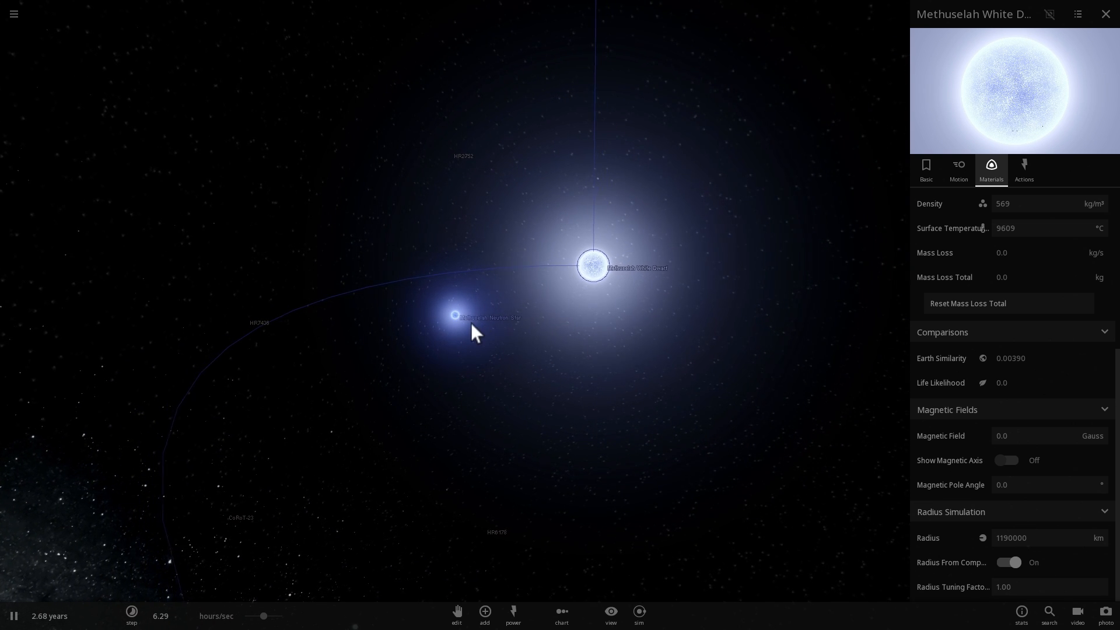
Place a Spica Nova Remnant beside the Methuselah White Dwarf
left_click(455, 315)
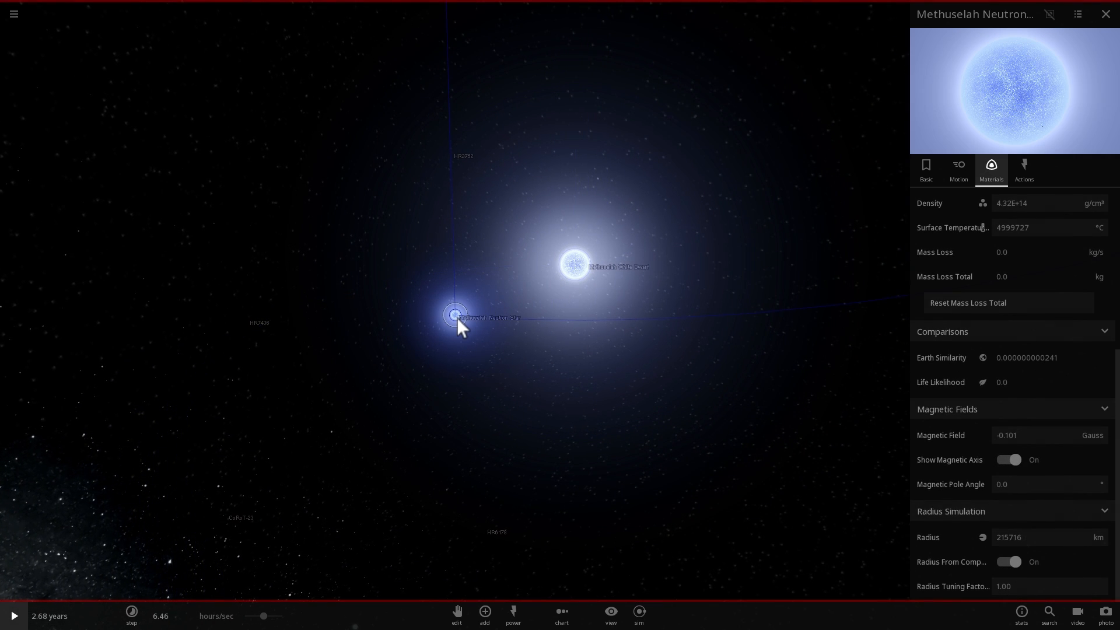
left_click(483, 613)
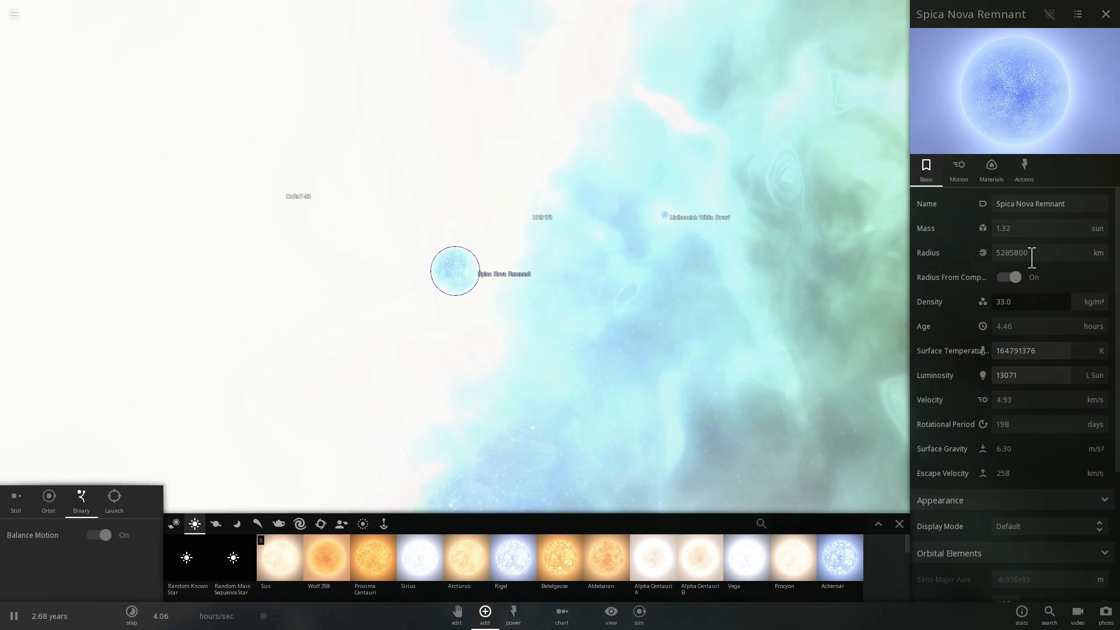
left_click(13, 616)
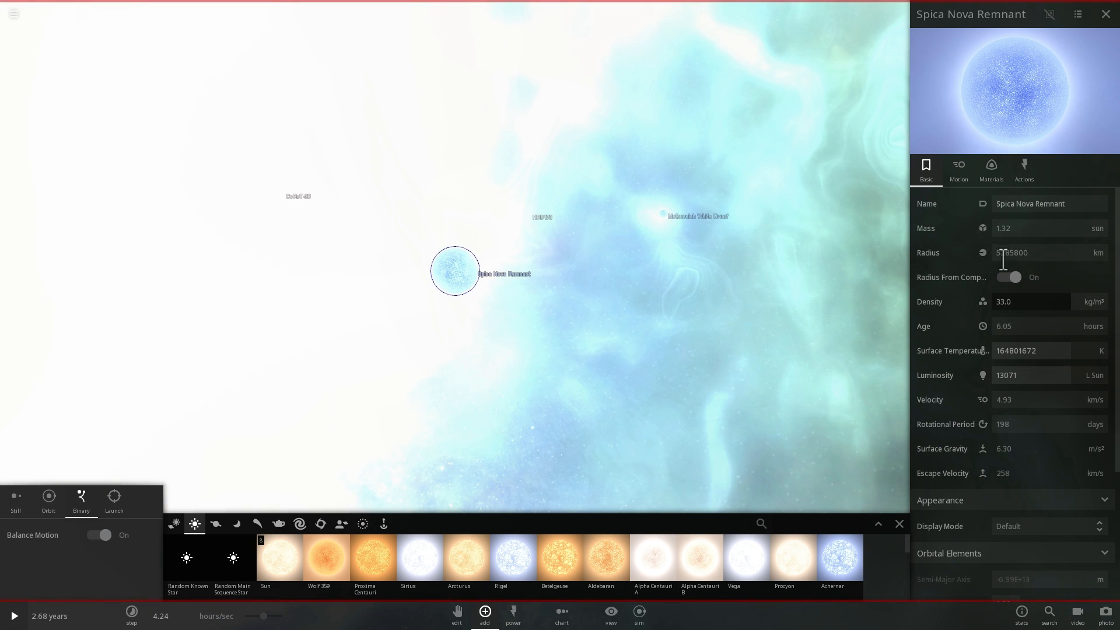
Make the remnant a pulsar with a 300000000 T field, 15° pole angle and jets, then resume
left_click(991, 170)
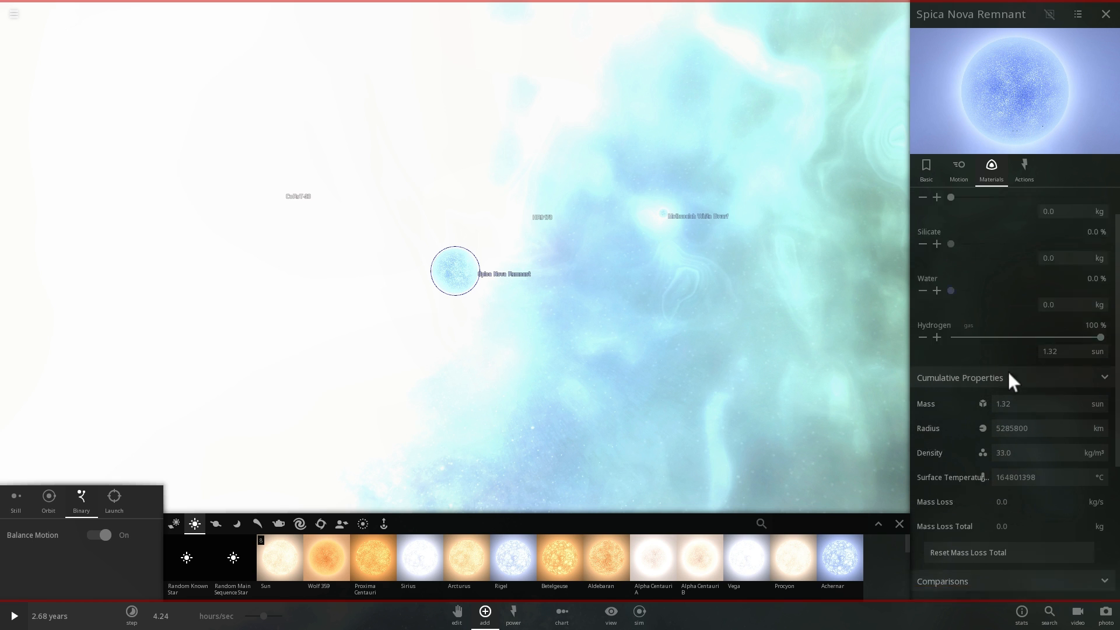
scroll("down", 3)
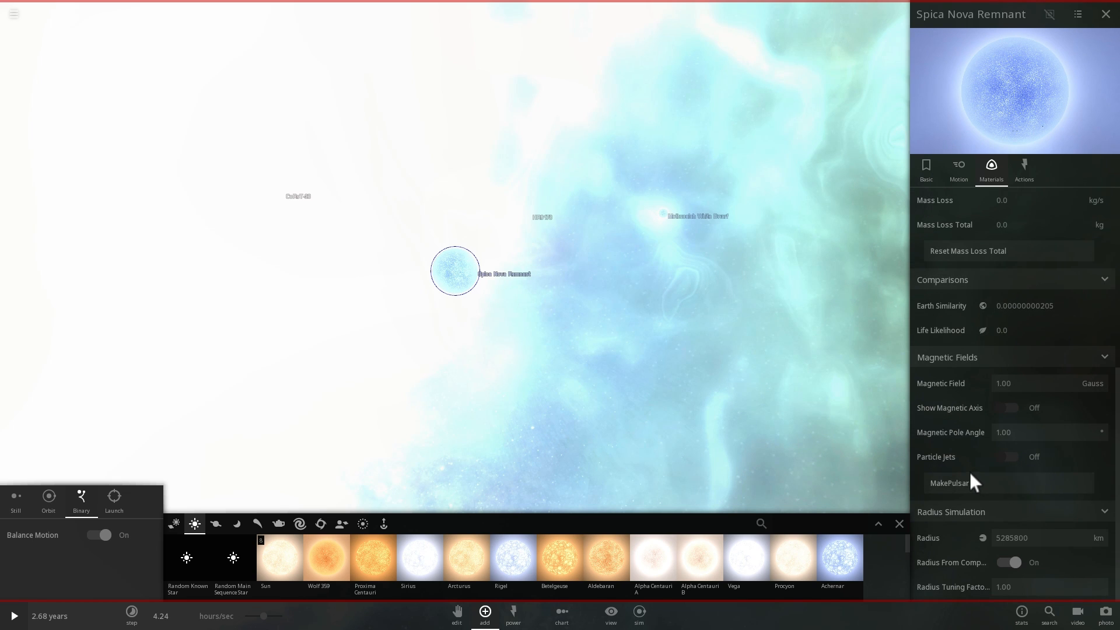
left_click(948, 483)
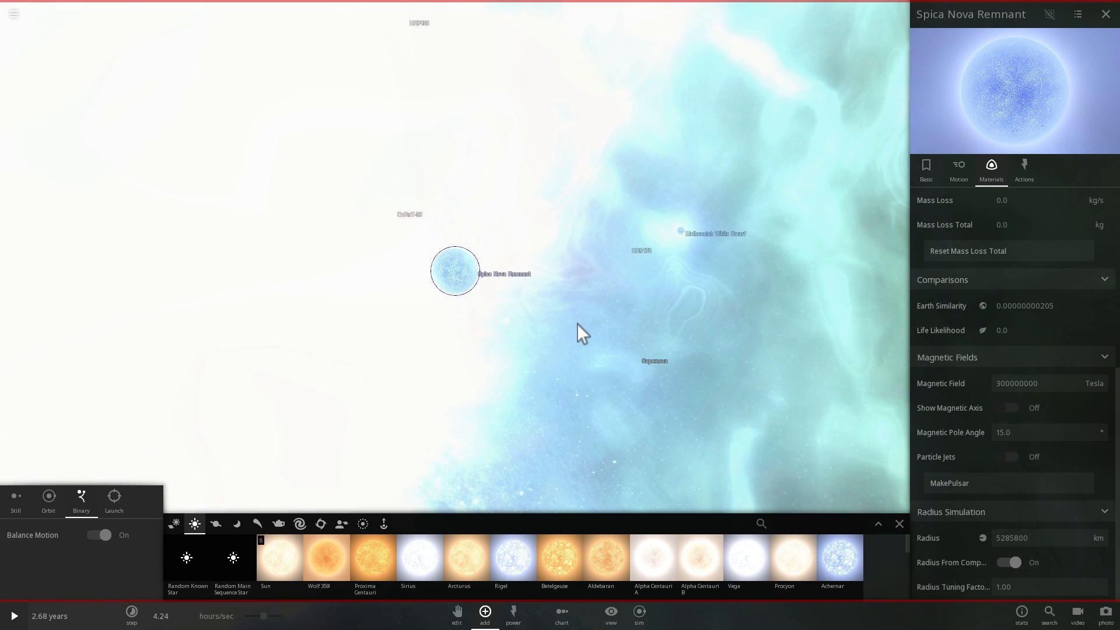
left_click(13, 616)
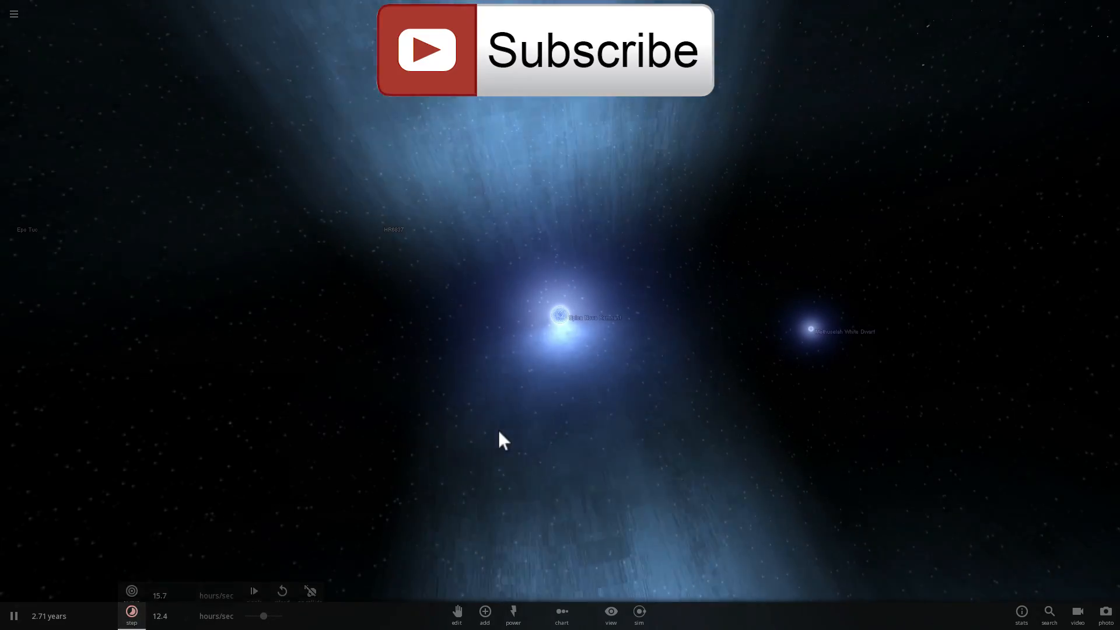
Close the pulsar's properties and raise the speed to about 10 days/sec
left_click(562, 316)
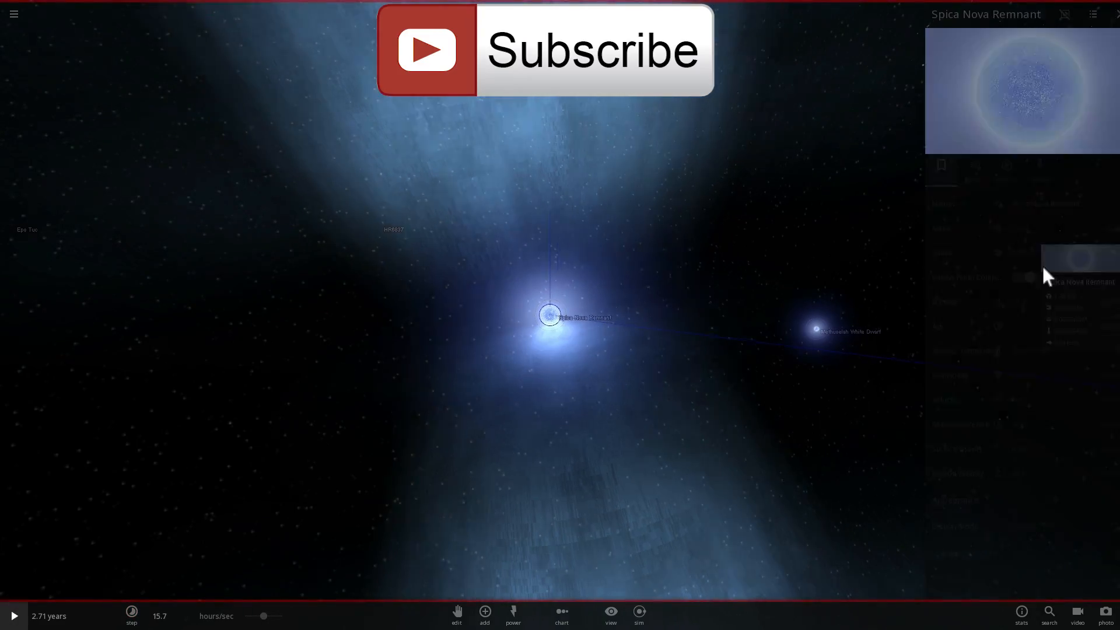
left_click(958, 169)
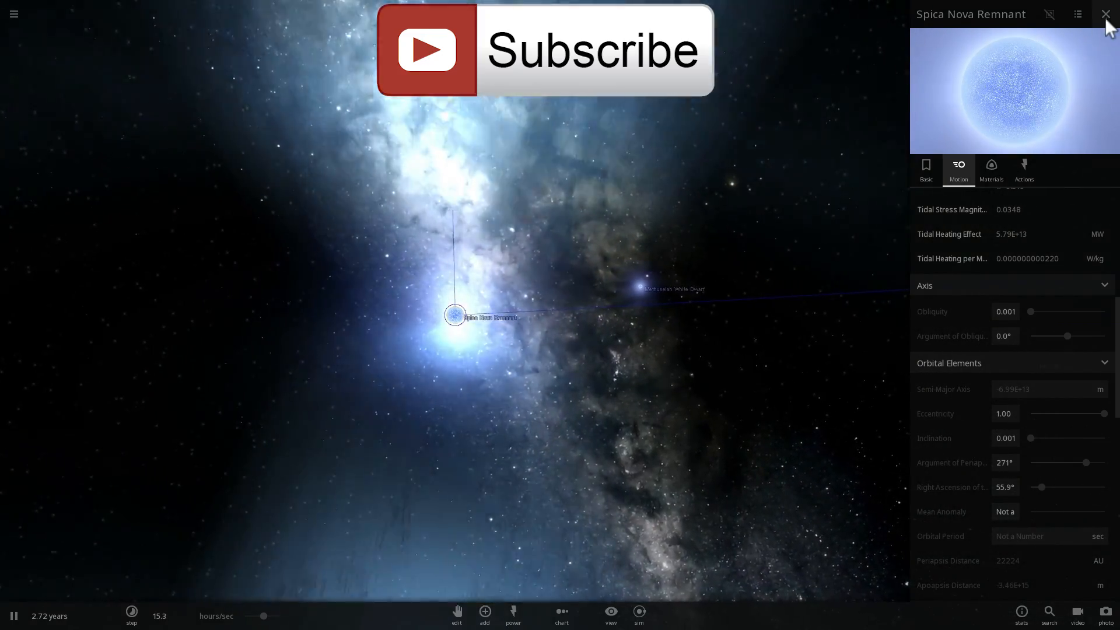
left_click(1106, 14)
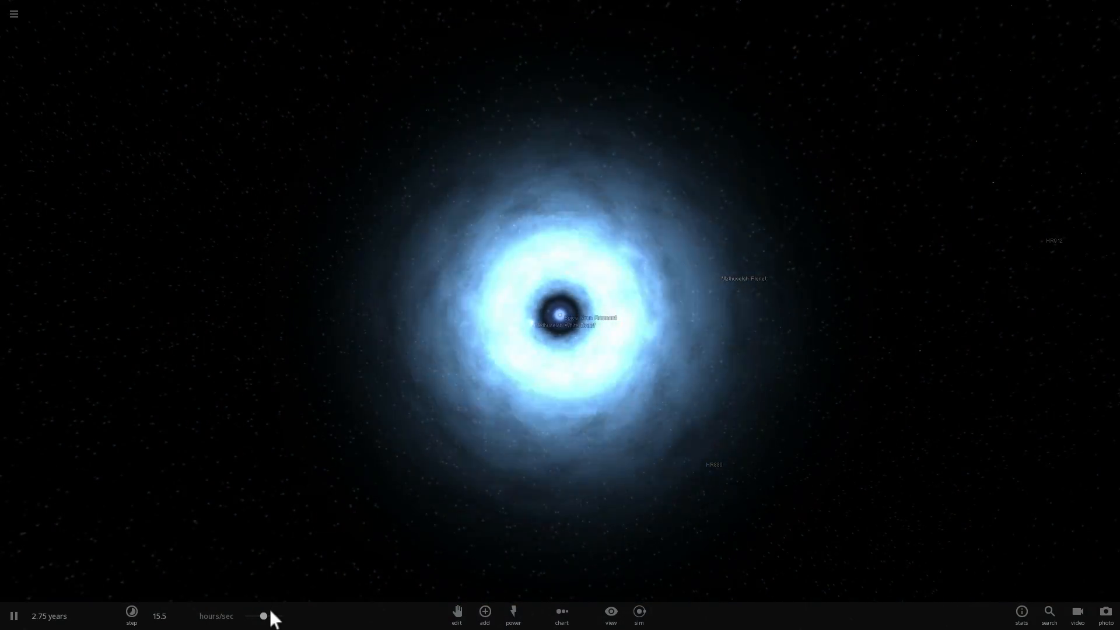
left_click(132, 616)
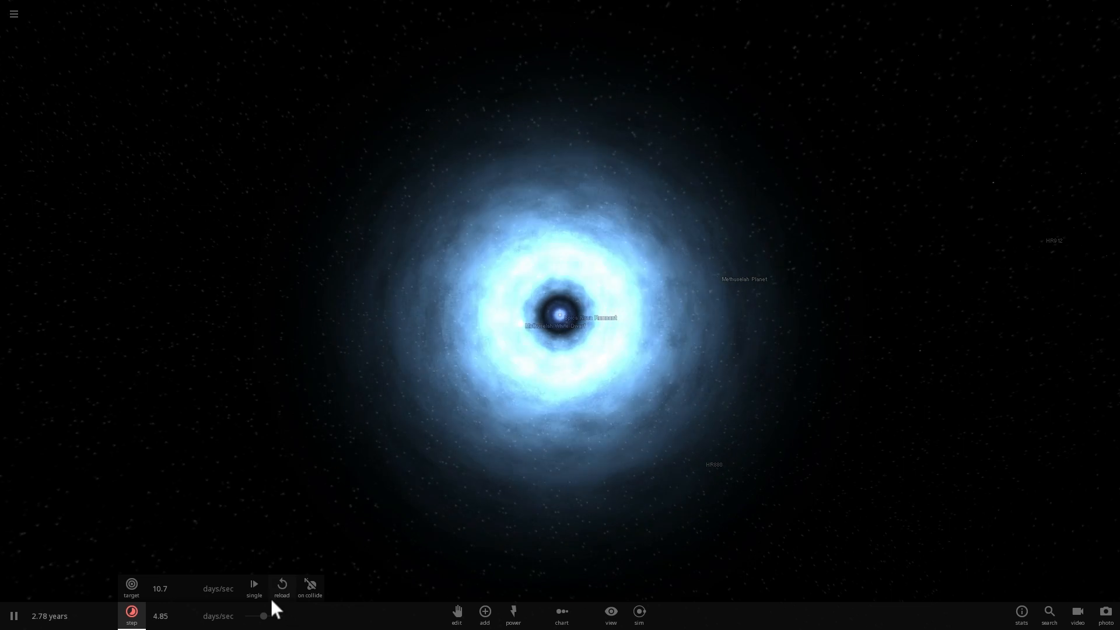